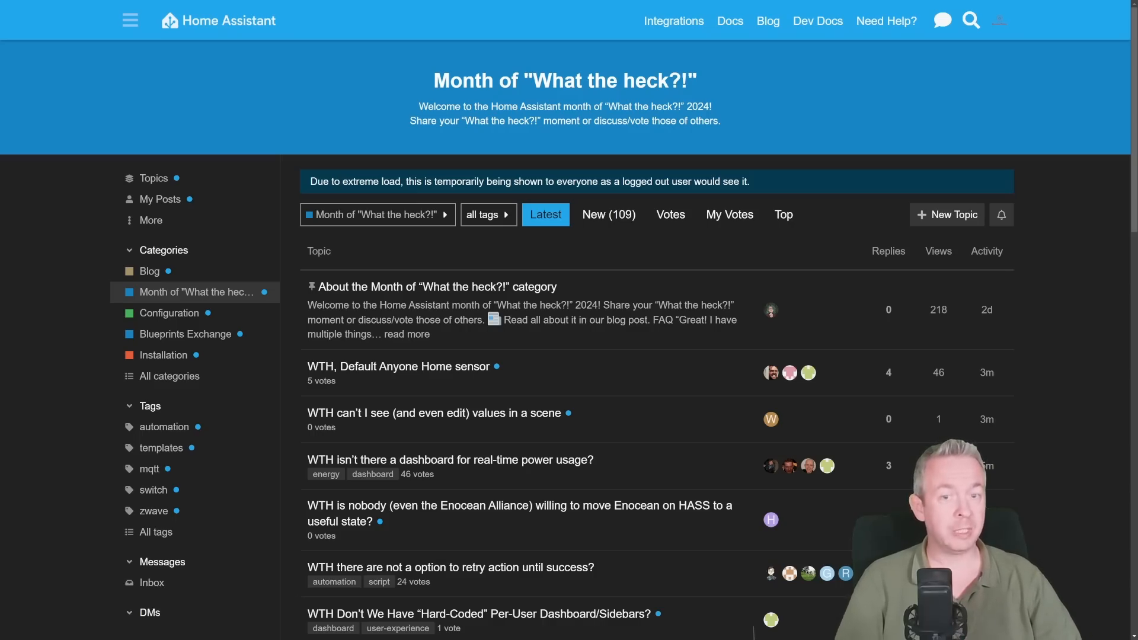
- Vote for the forum topic about seeing and editing values in a scene
{"action": "scroll", "scroll_direction": "down", "scroll_amount": 3}
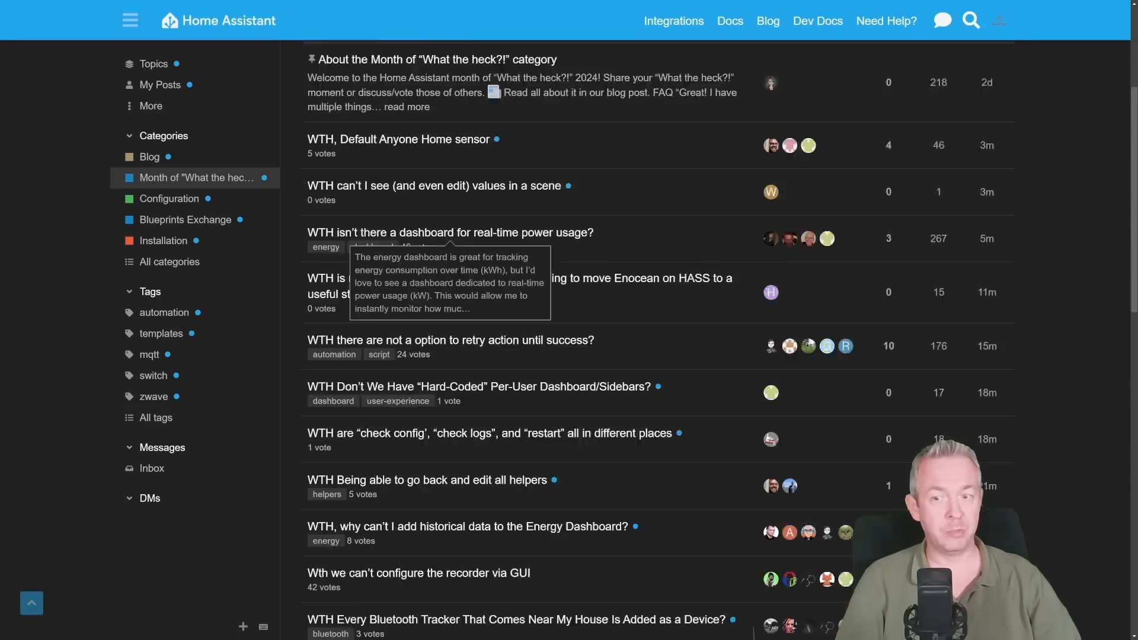
{"action": "scroll", "scroll_direction": "down", "scroll_amount": 3}
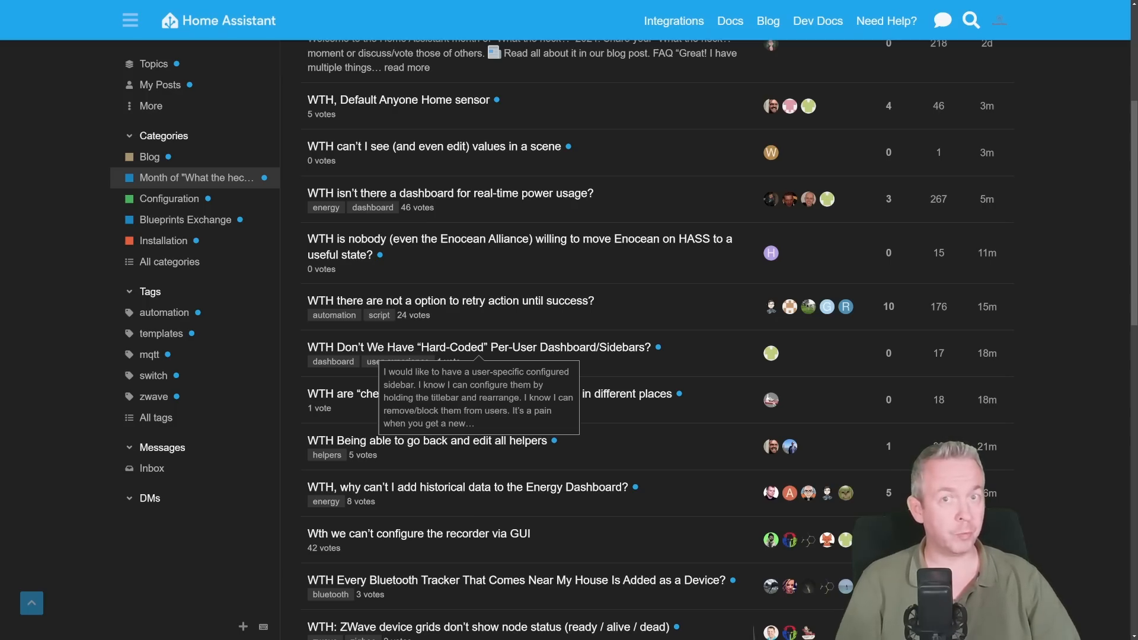
{"action": "scroll", "scroll_direction": "up", "scroll_amount": 3}
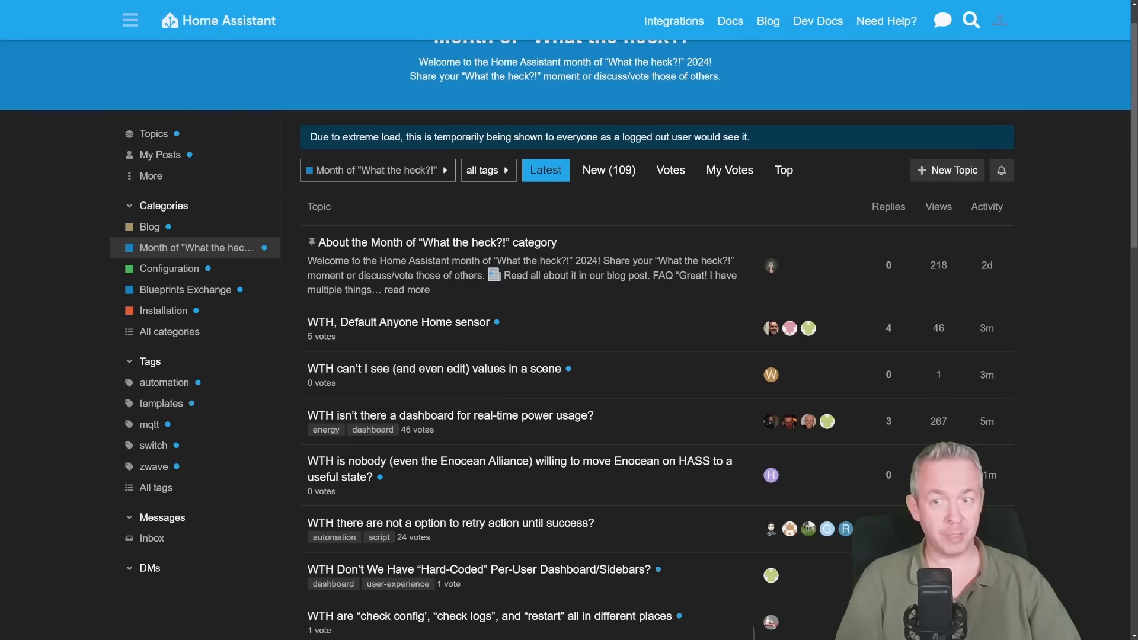
{"action": "left_click", "coordinate": [435, 369]}
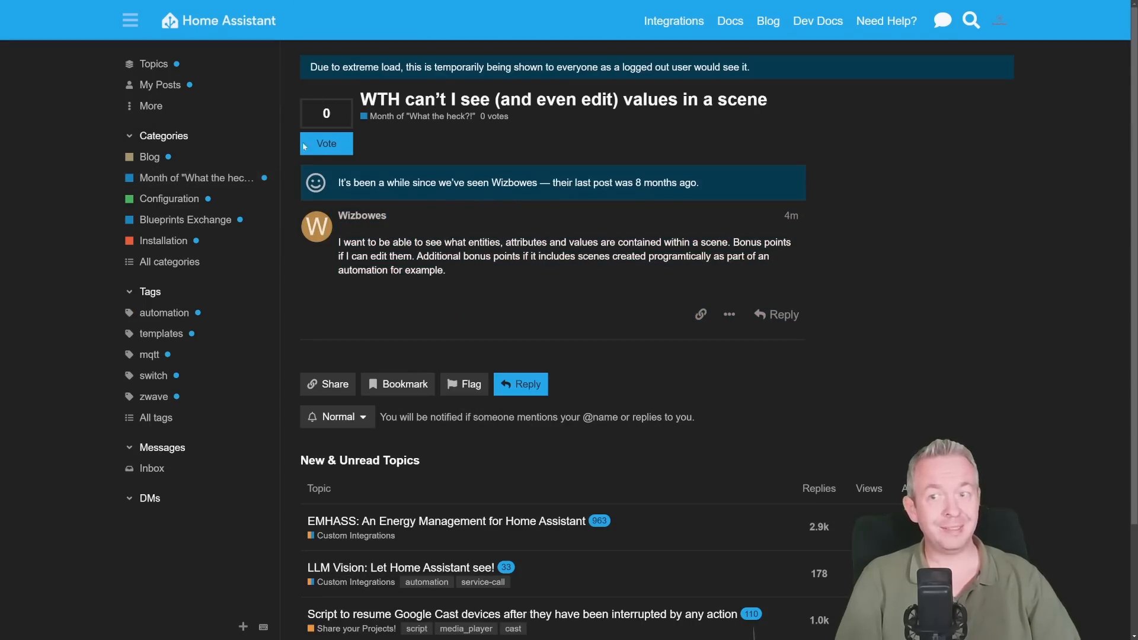
{"action": "mouse_move", "coordinate": [327, 167]}
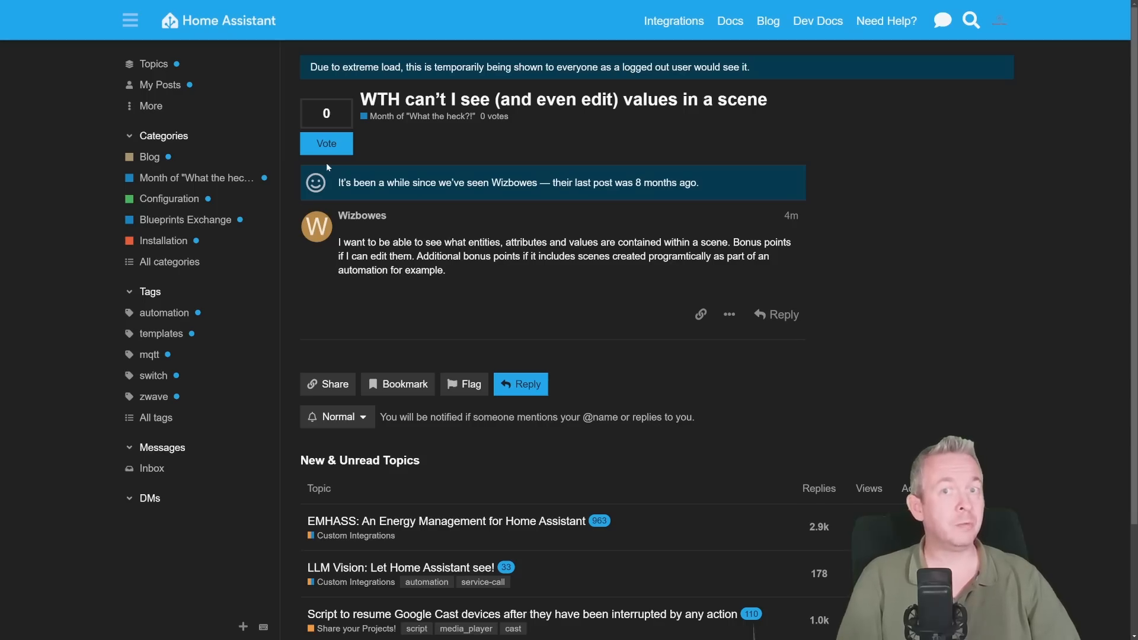
{"action": "mouse_move", "coordinate": [328, 155]}
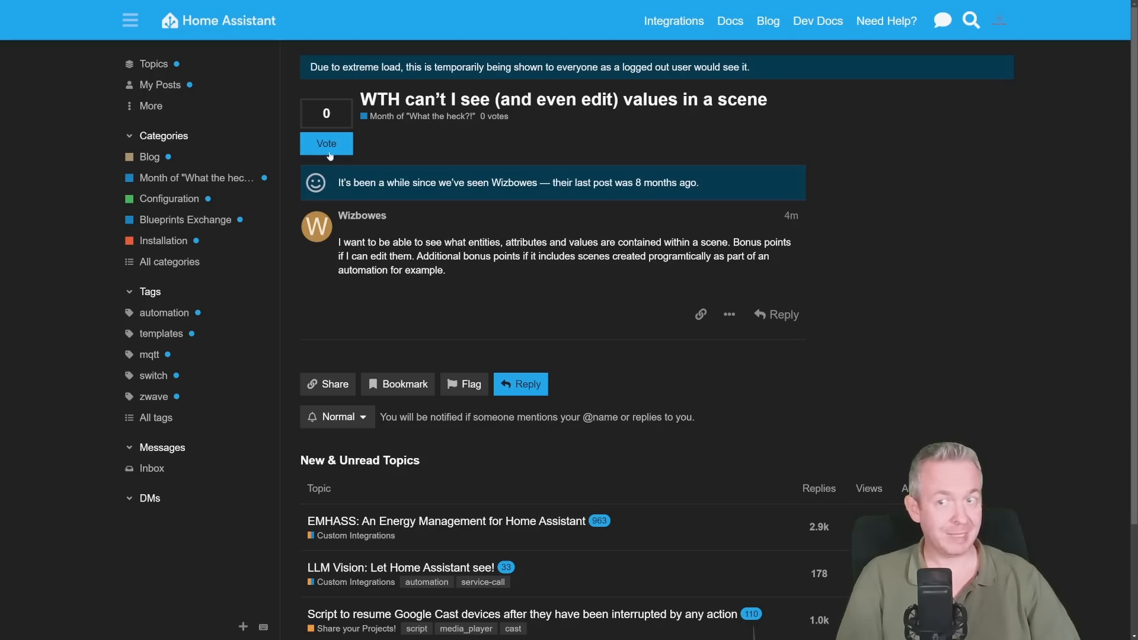
{"action": "left_click", "coordinate": [326, 143]}
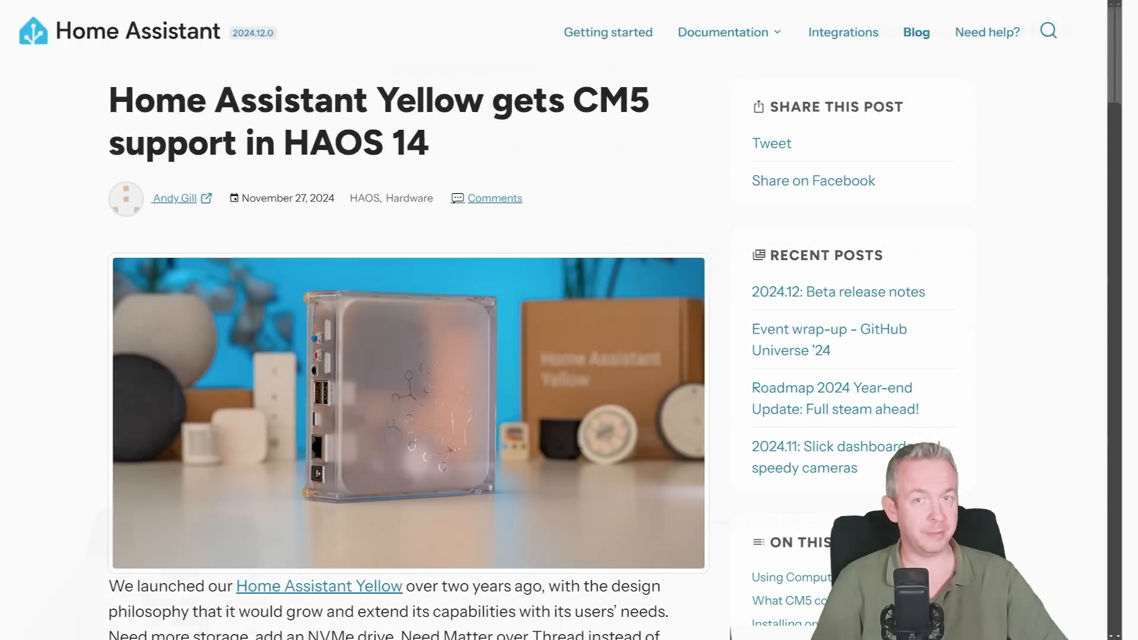
- Scroll through the Home Assistant Yellow CM5 support in HAOS 14 blog post
{"action": "scroll", "scroll_direction": "down", "scroll_amount": 3}
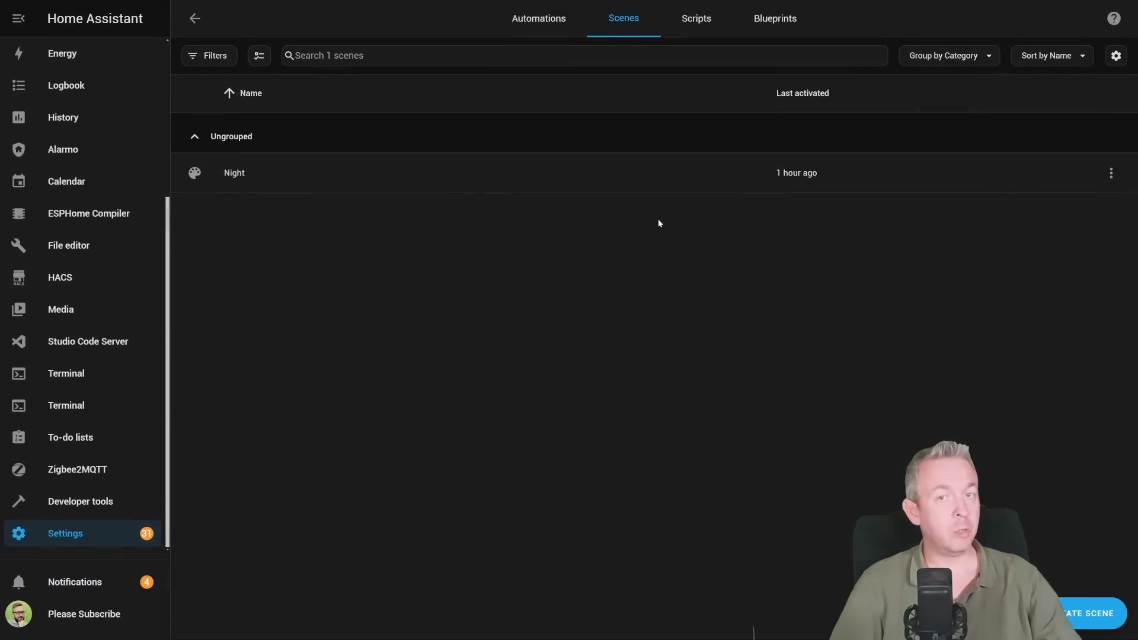
{"action": "mouse_move", "coordinate": [615, 199]}
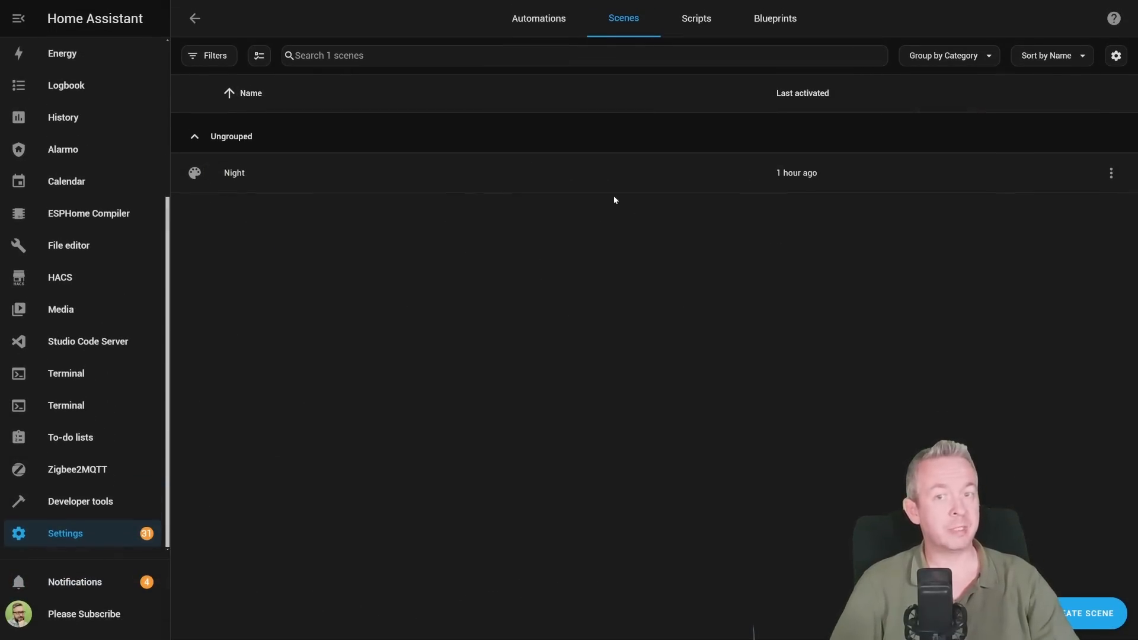
- Show the Night scene editor from the Scenes list
{"action": "left_click", "coordinate": [234, 173]}
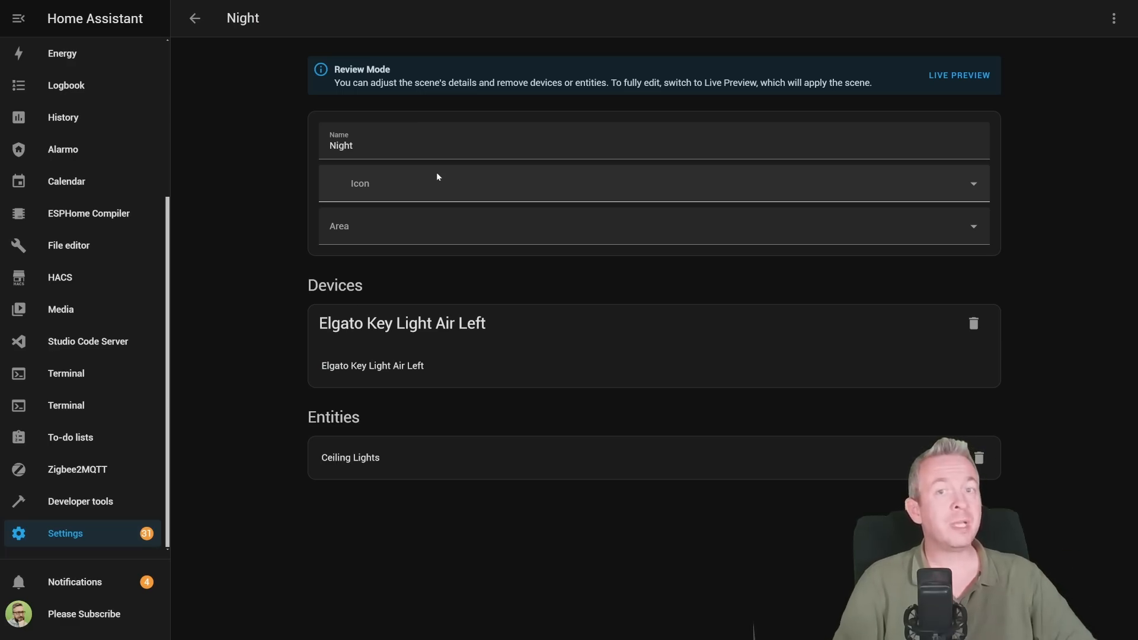
{"action": "mouse_move", "coordinate": [348, 290]}
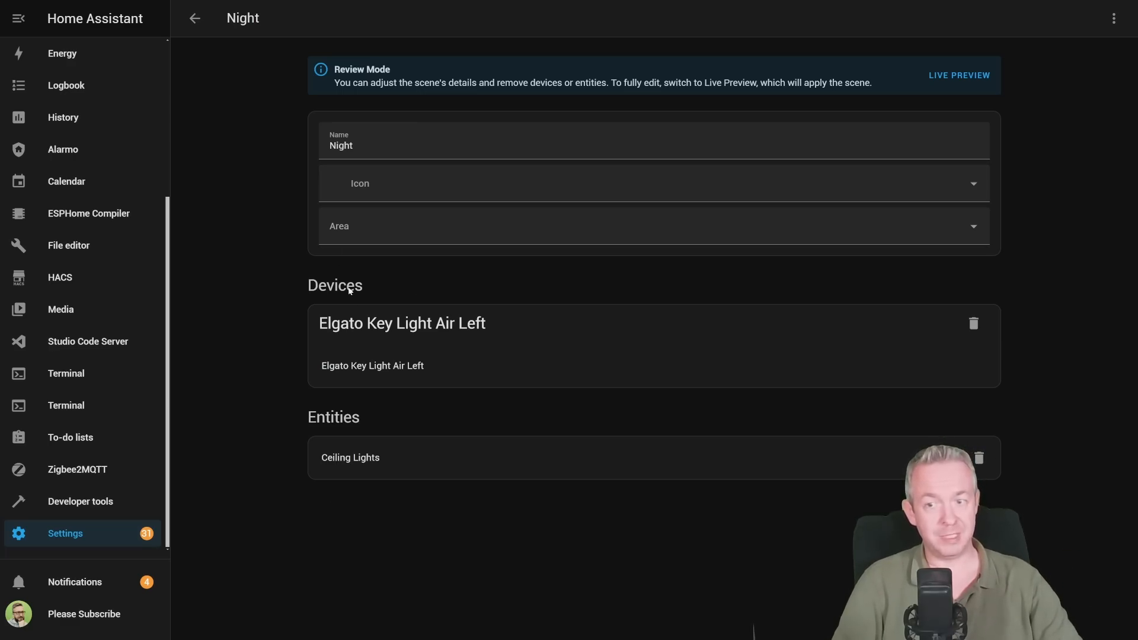
{"action": "mouse_move", "coordinate": [372, 494]}
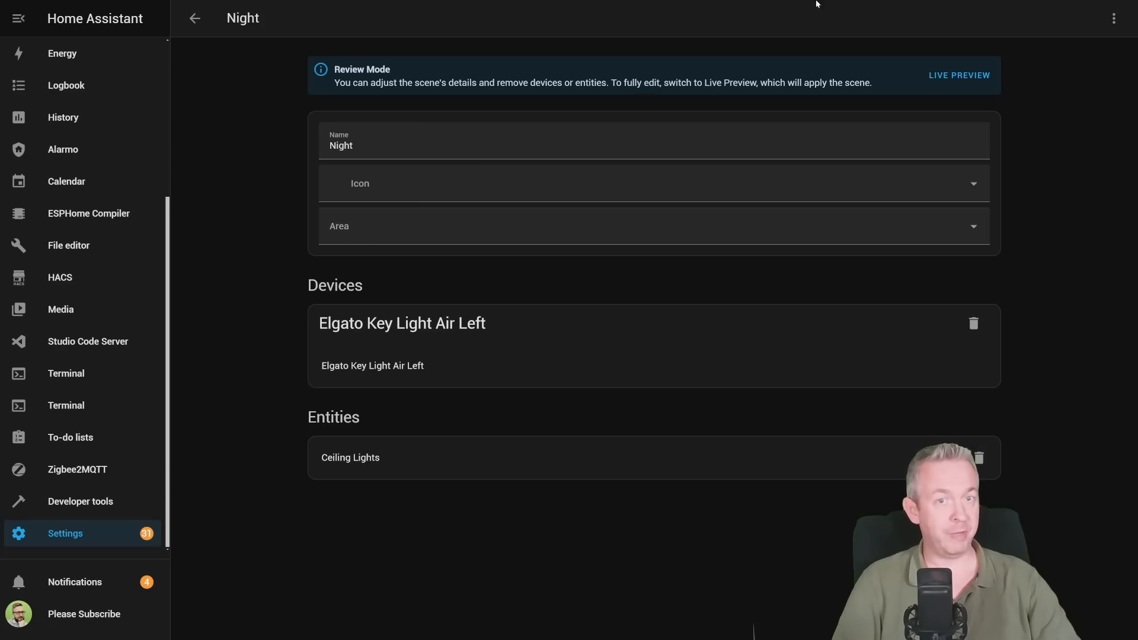
- Toggle the Night scene between live preview and review mode, then view the Elgato Key Light Air Left controls
{"action": "left_click", "coordinate": [958, 76]}
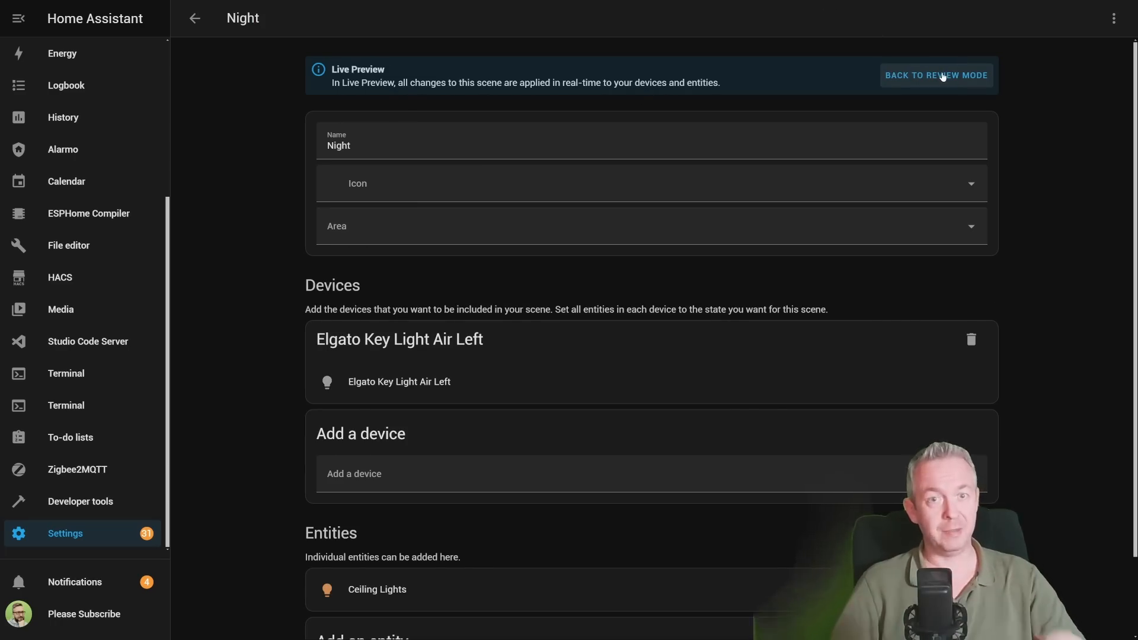
{"action": "left_click", "coordinate": [935, 74]}
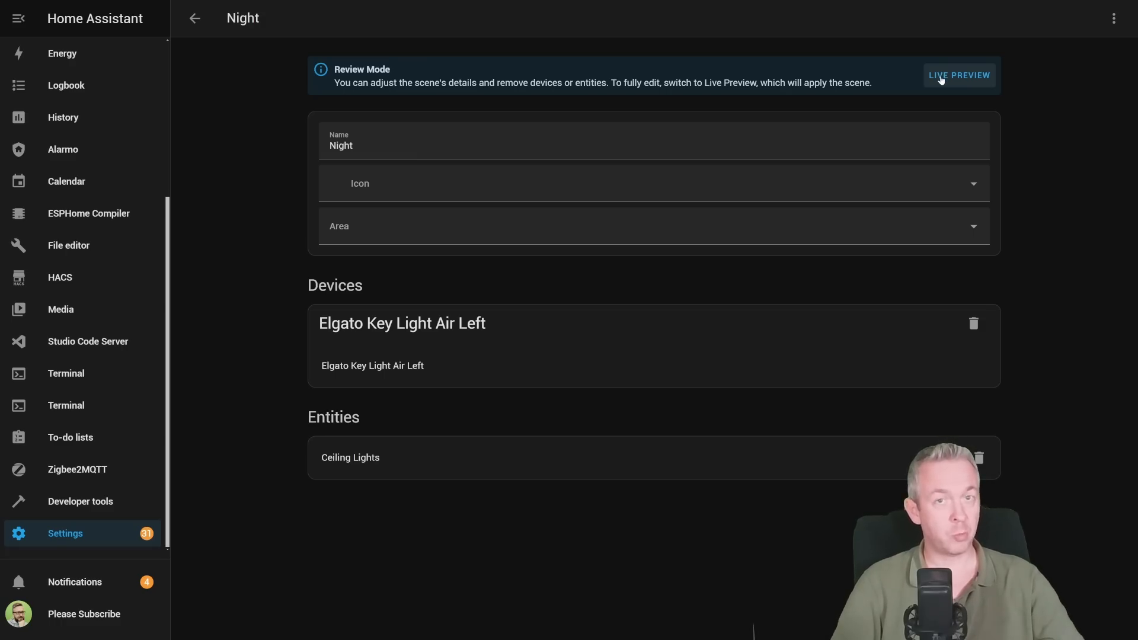
{"action": "left_click", "coordinate": [958, 74]}
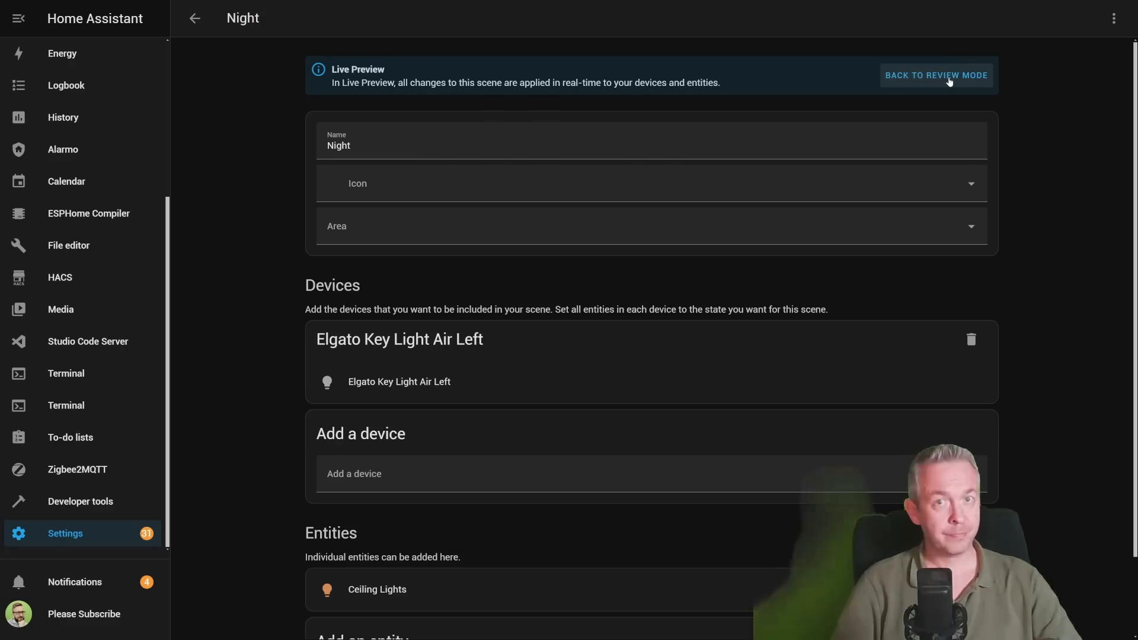
{"action": "scroll", "scroll_direction": "down", "scroll_amount": 3}
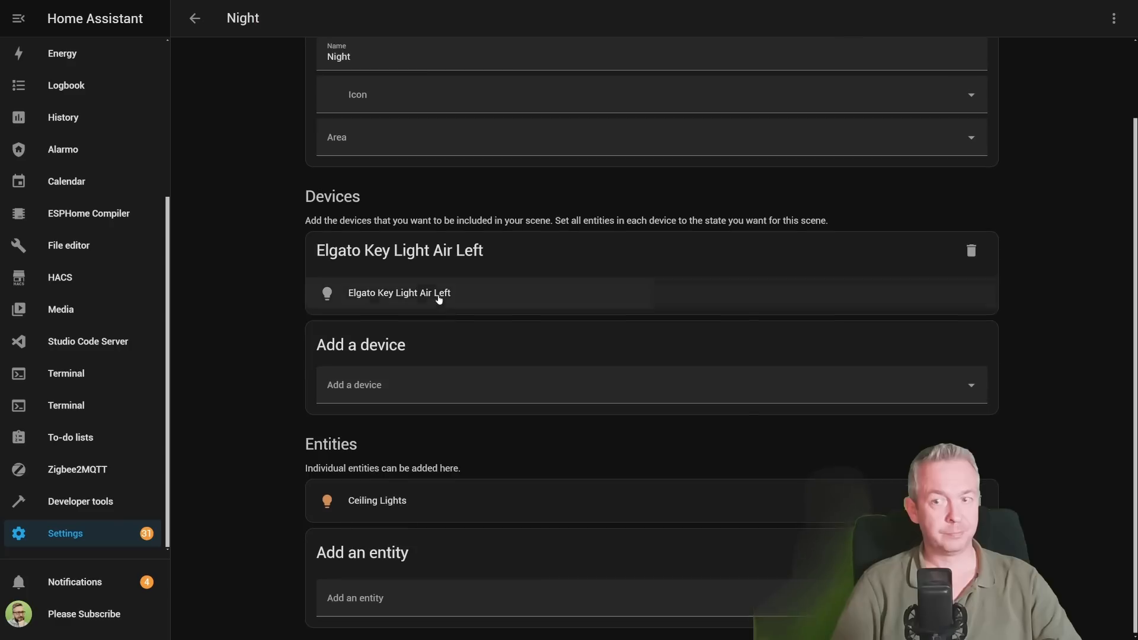
{"action": "left_click", "coordinate": [195, 18]}
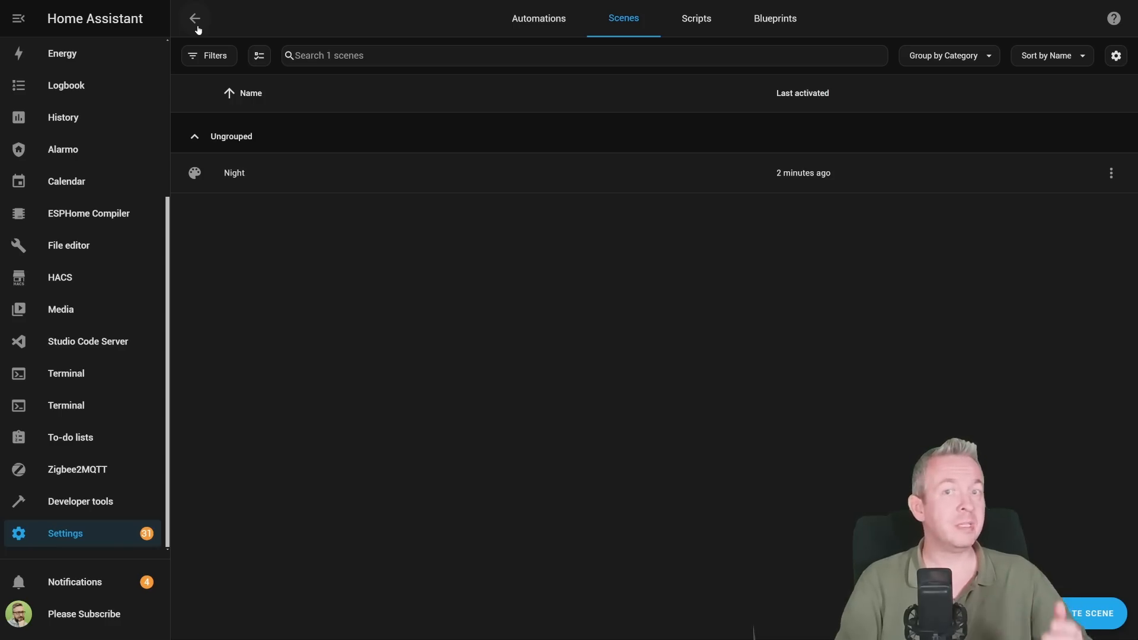
- Leave the scenes list heading toward the Voice assistants settings
{"action": "left_click", "coordinate": [194, 18]}
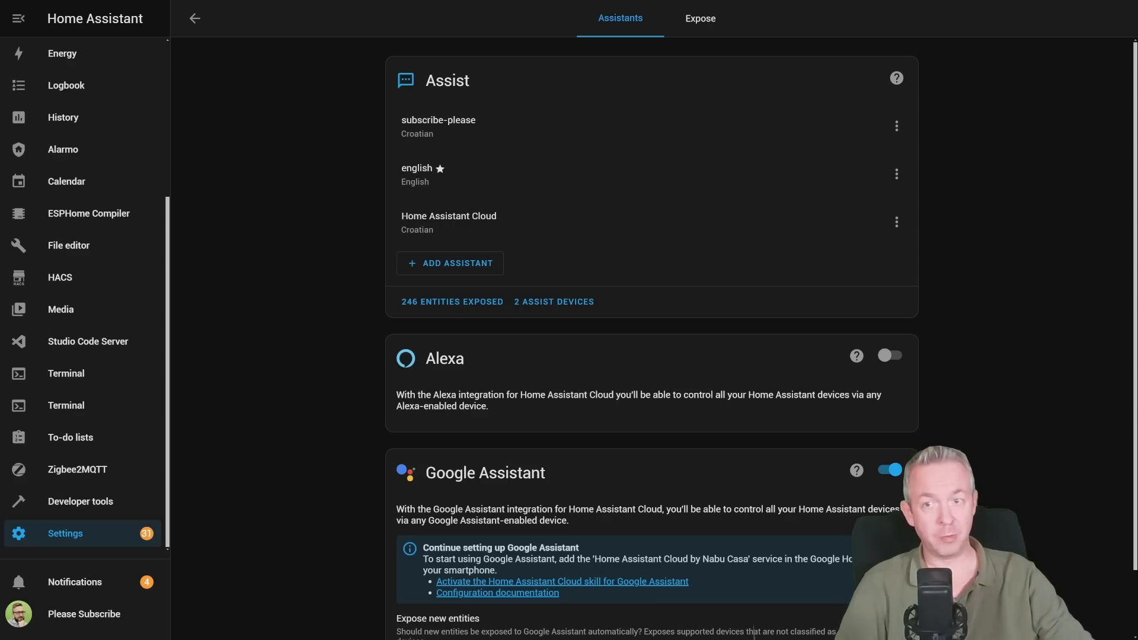
- Turn on 'Prefer handling commands locally' for the english assistant
{"action": "left_click", "coordinate": [416, 167]}
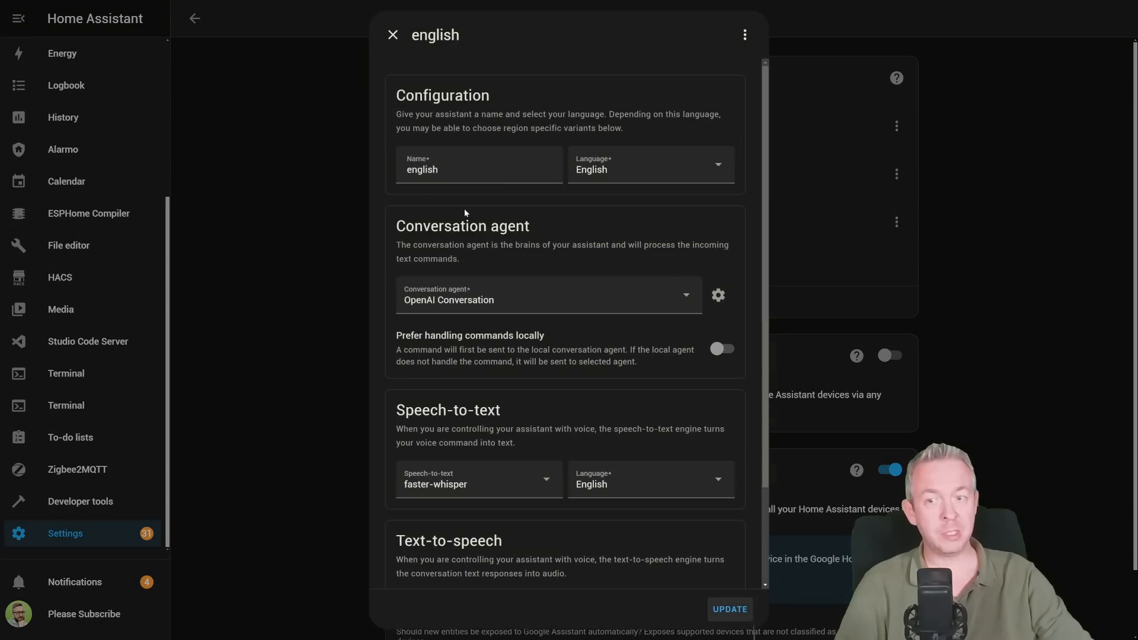
{"action": "mouse_move", "coordinate": [497, 374]}
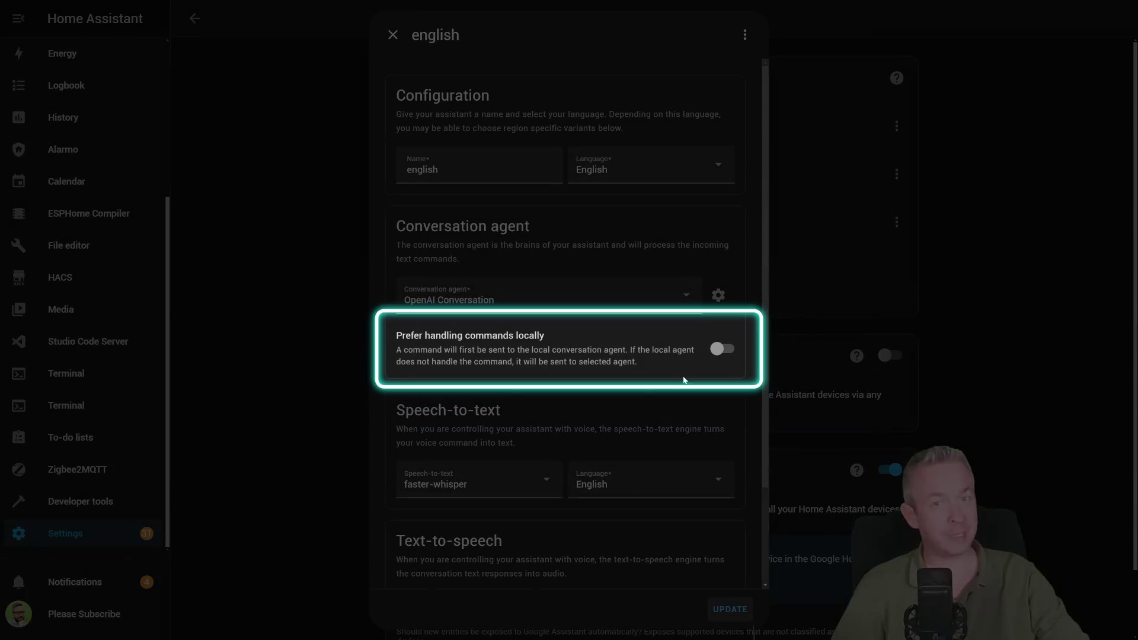
{"action": "mouse_move", "coordinate": [529, 344]}
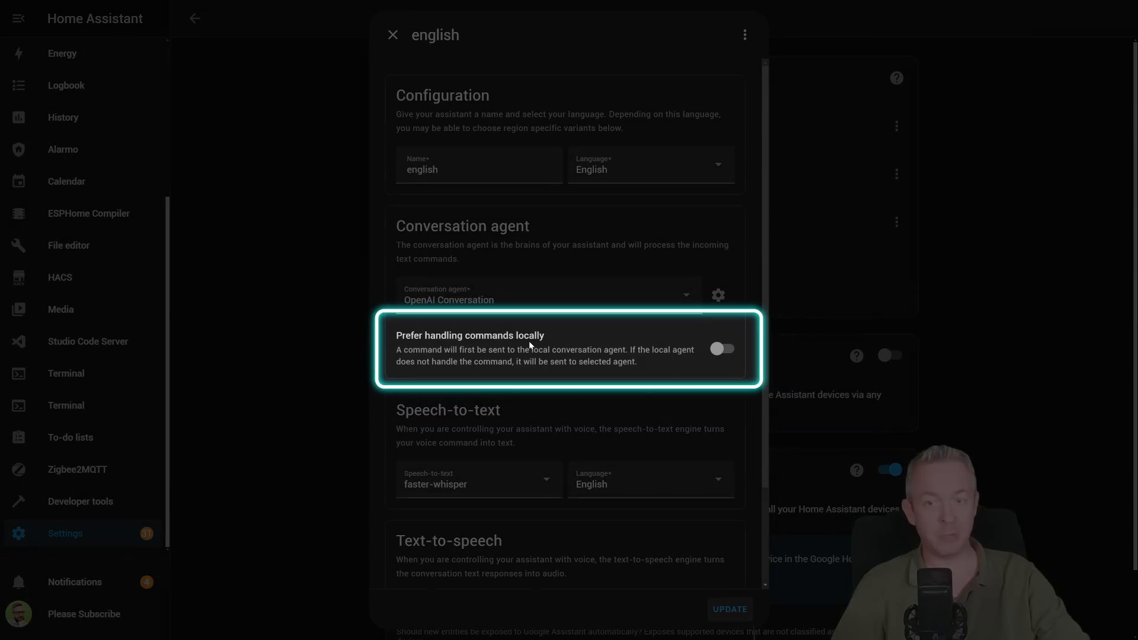
{"action": "left_click", "coordinate": [722, 348]}
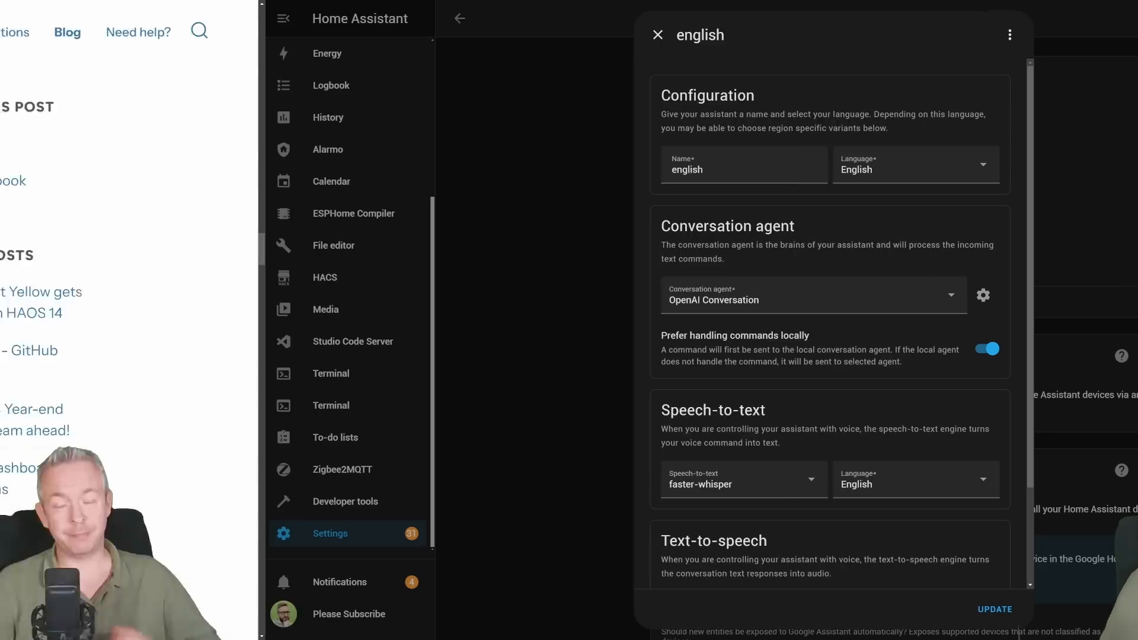
- Return to the 2024.12 release notes tab at the Revised Integration Quality Scale section
{"action": "left_click", "coordinate": [655, 35]}
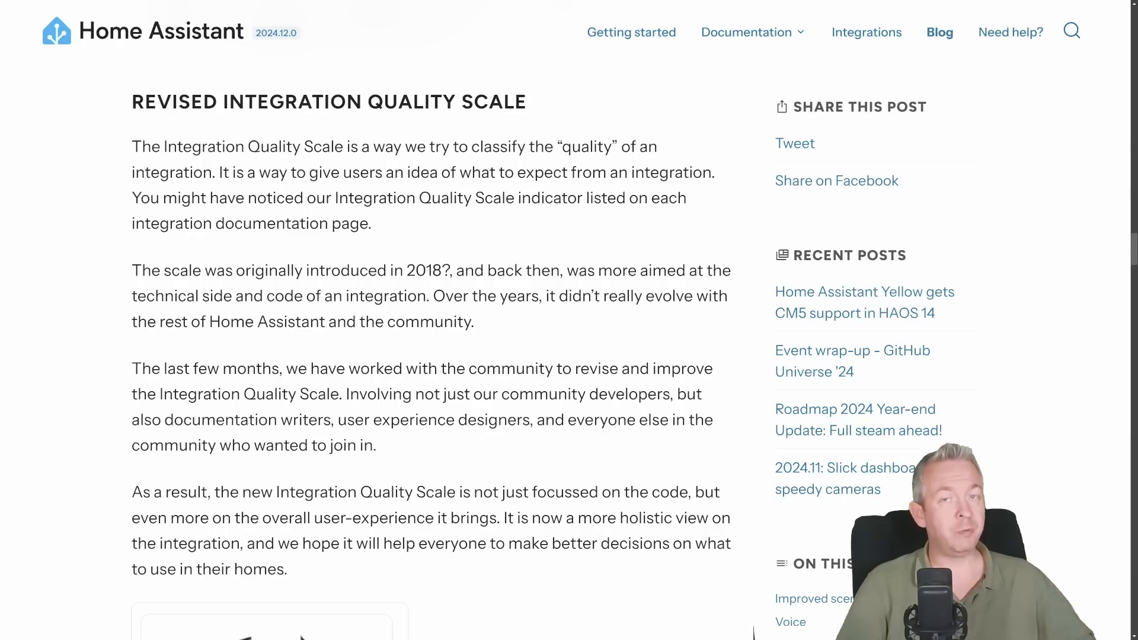
- Reach the Quality scale link in the release post and view its documentation page
{"action": "scroll", "scroll_direction": "down", "scroll_amount": 3}
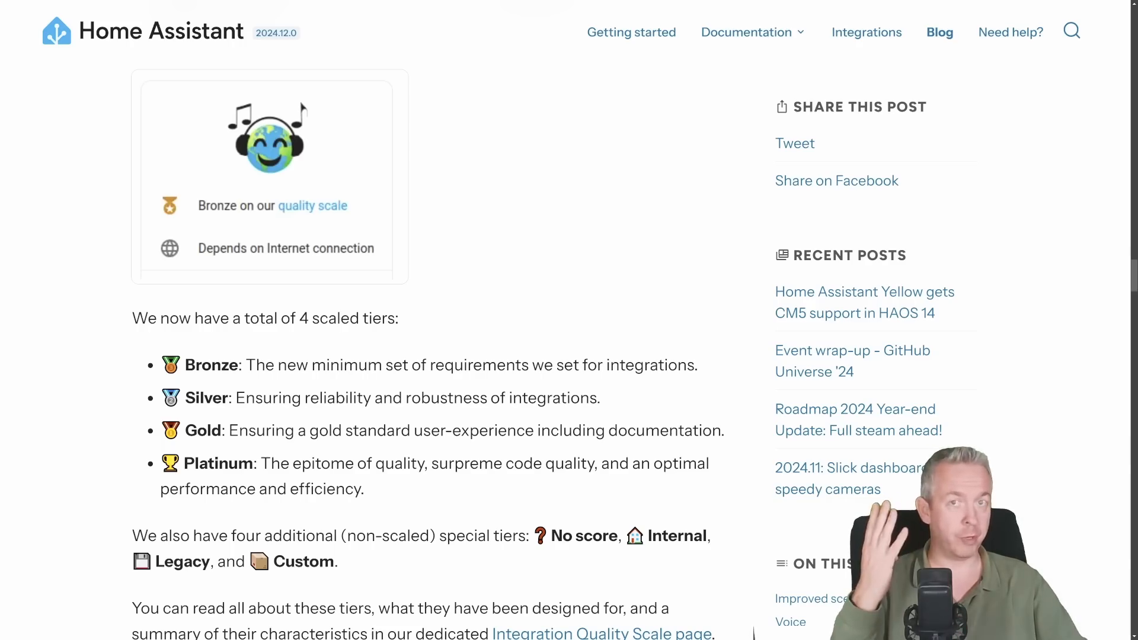
{"action": "scroll", "scroll_direction": "down", "scroll_amount": 3}
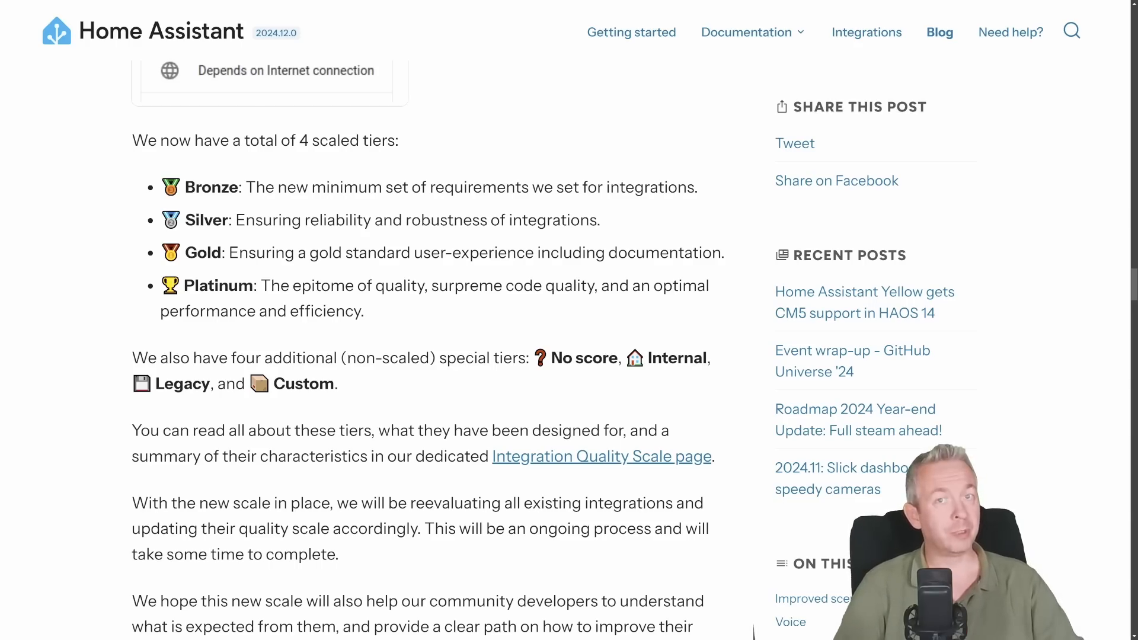
{"action": "scroll", "scroll_direction": "down", "scroll_amount": 3}
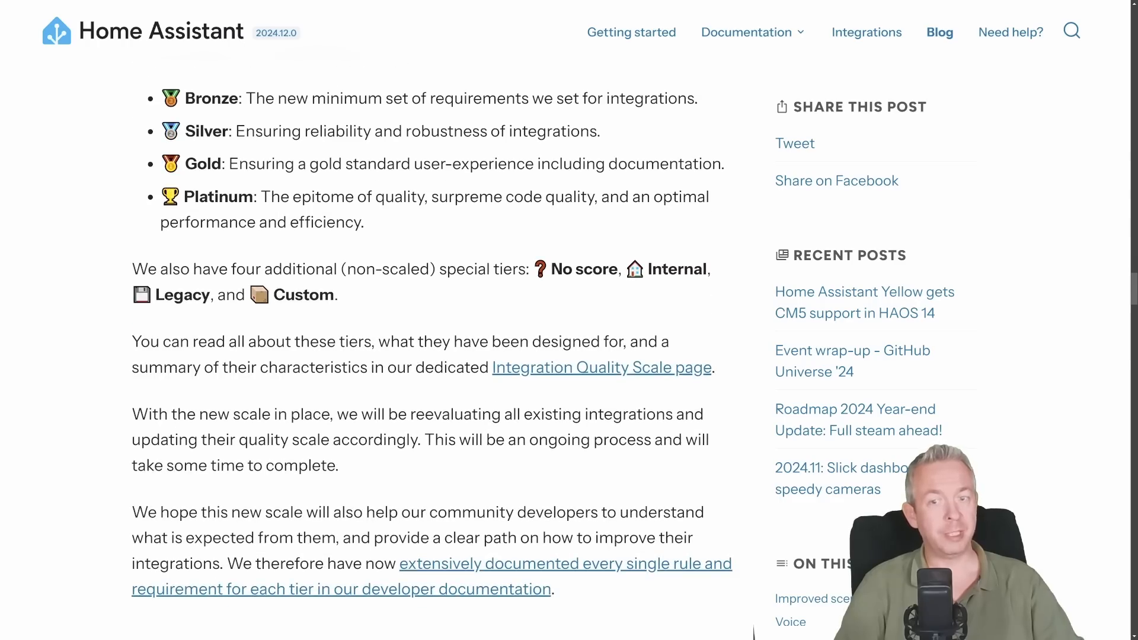
{"action": "left_click", "coordinate": [600, 367]}
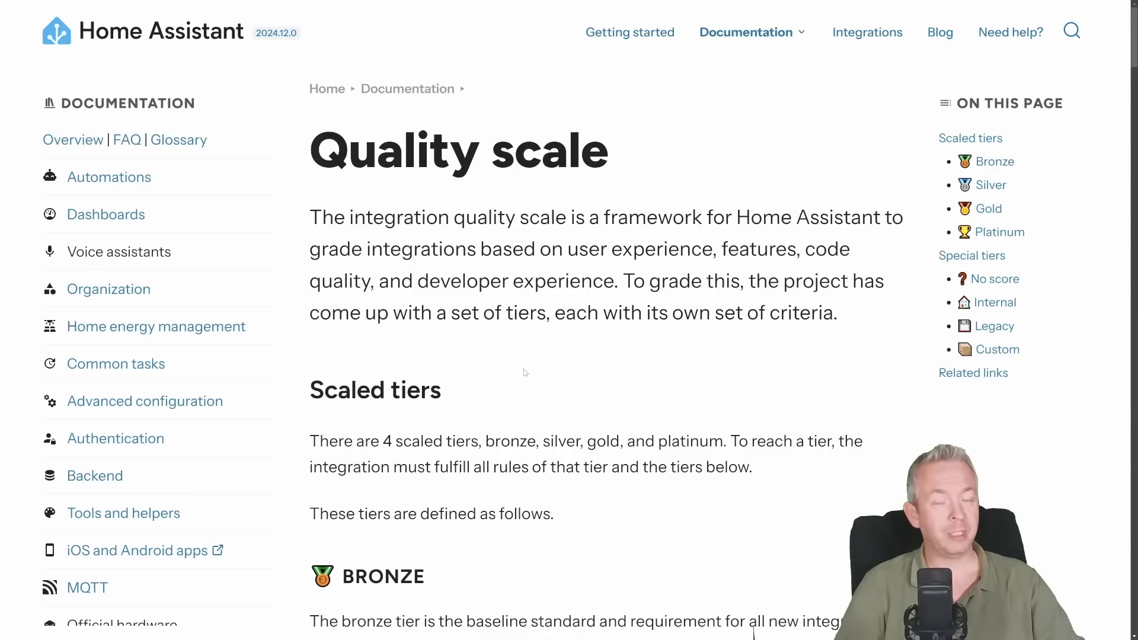
- Read through the Bronze, Silver and Gold tier sections of the Quality scale docs
{"action": "scroll", "scroll_direction": "down", "scroll_amount": 3}
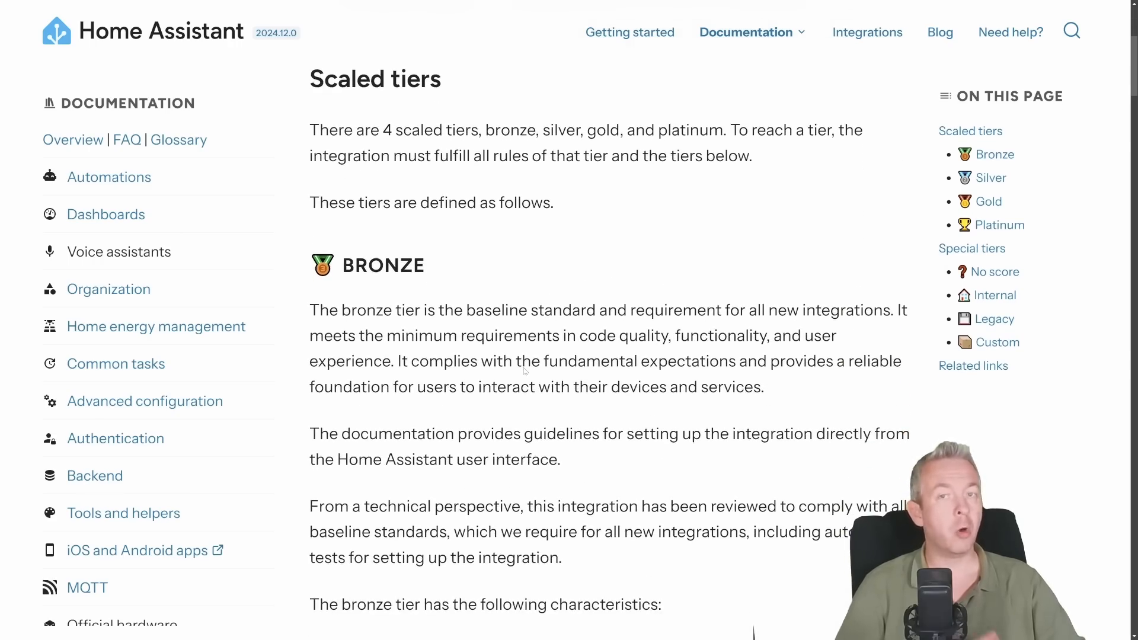
{"action": "scroll", "scroll_direction": "down", "scroll_amount": 3}
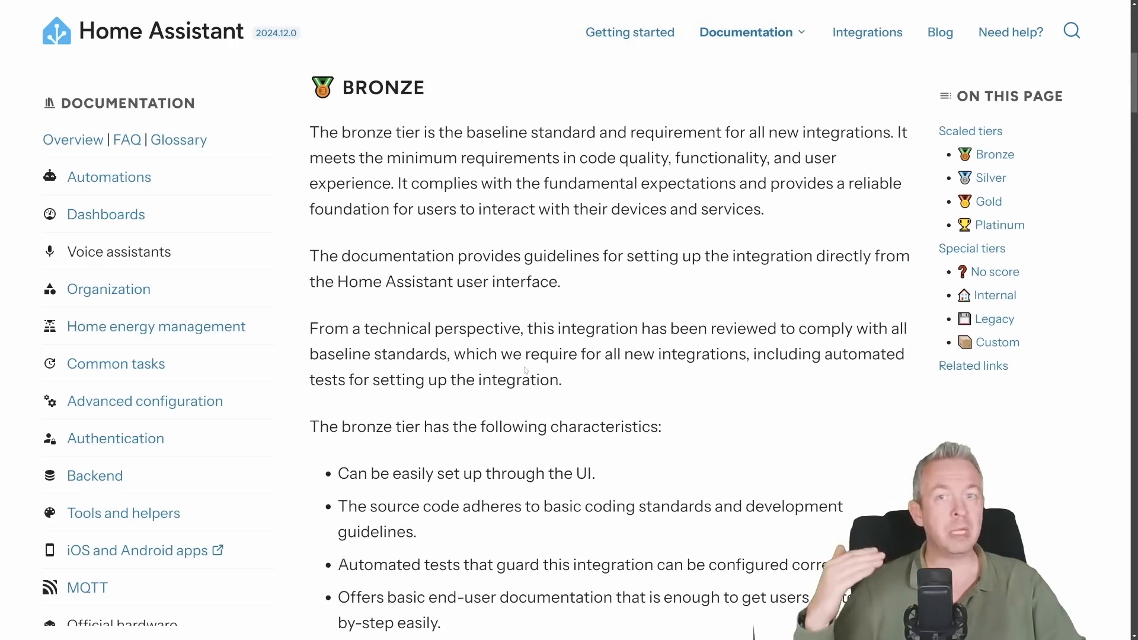
{"action": "scroll", "scroll_direction": "down", "scroll_amount": 3}
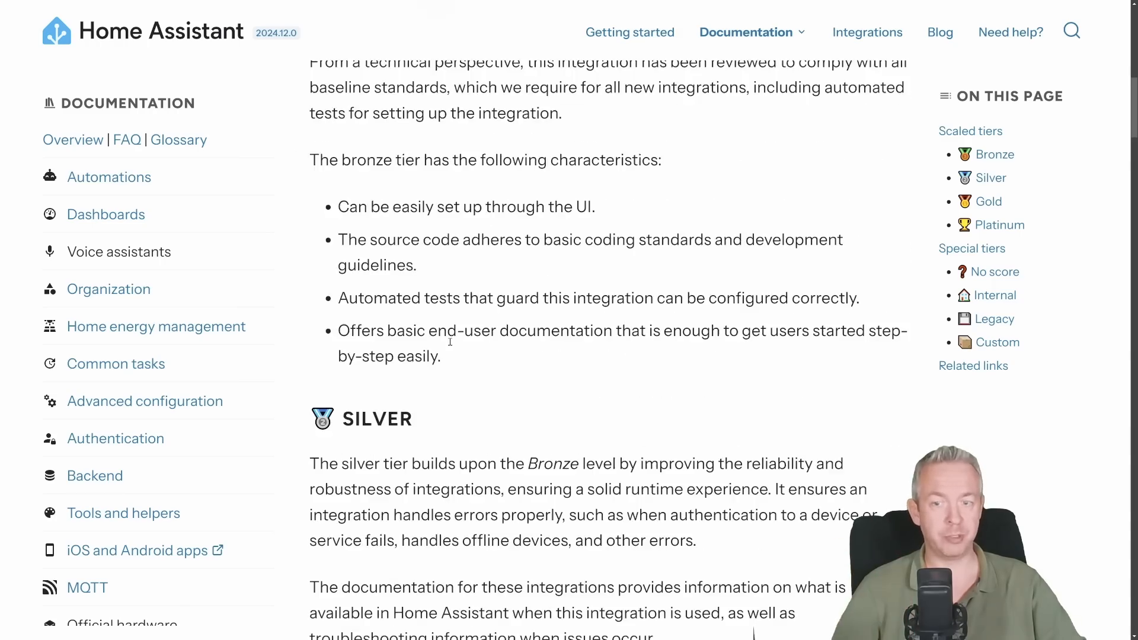
{"action": "scroll", "scroll_direction": "down", "scroll_amount": 3}
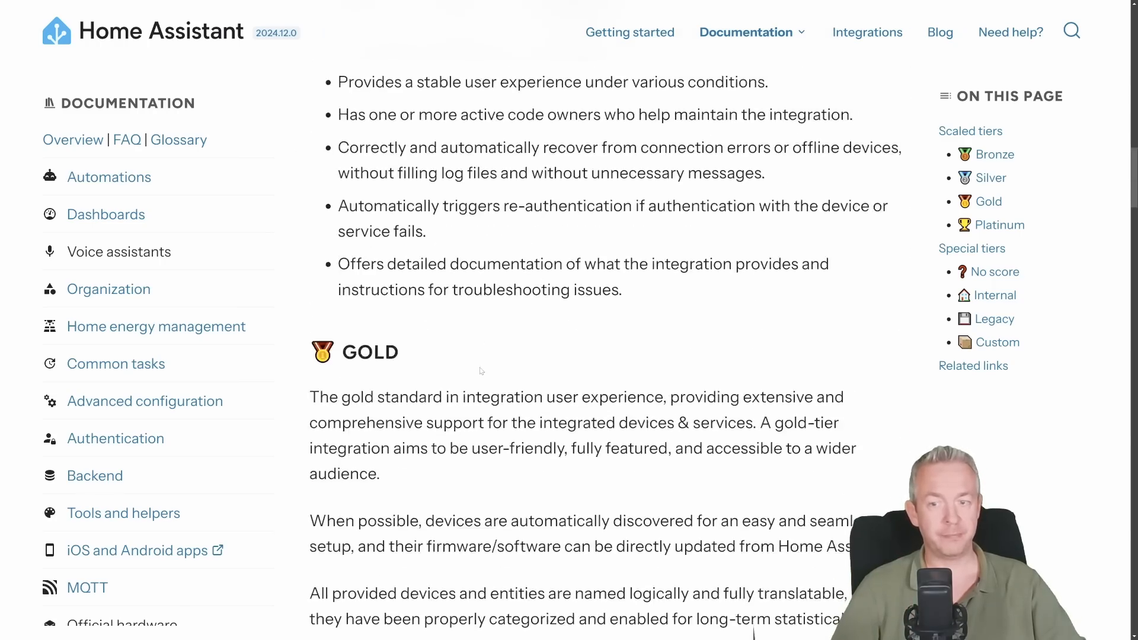
{"action": "scroll", "scroll_direction": "down", "scroll_amount": 3}
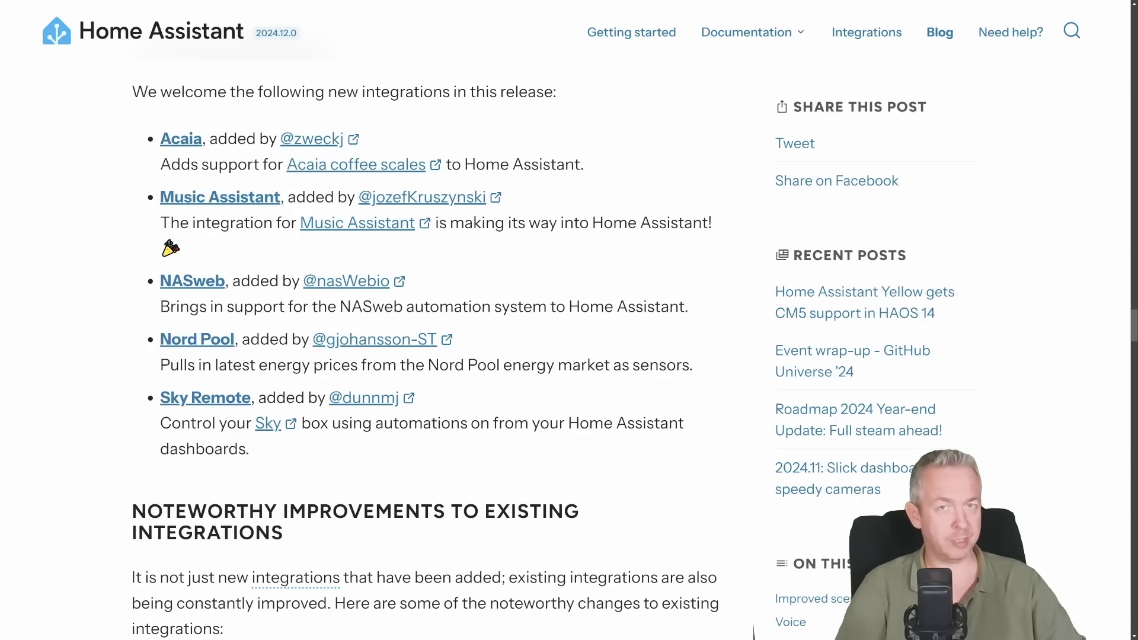
- Scroll the release post through New integrations and Noteworthy improvements to the frontend changes list
{"action": "scroll", "scroll_direction": "down", "scroll_amount": 3}
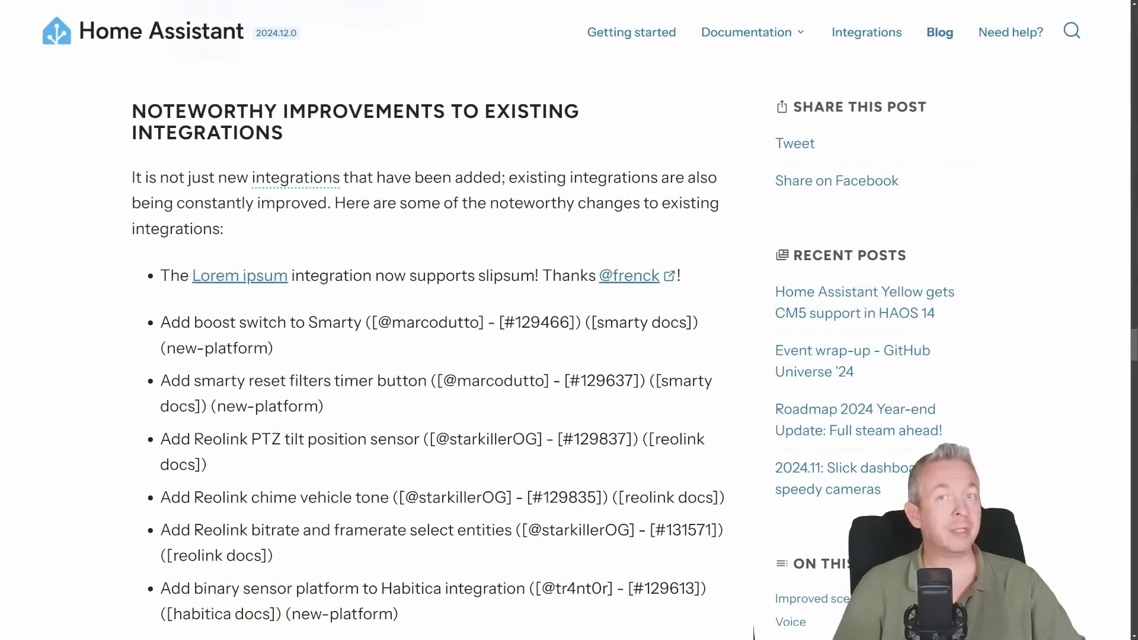
{"action": "scroll", "scroll_direction": "down", "scroll_amount": 3}
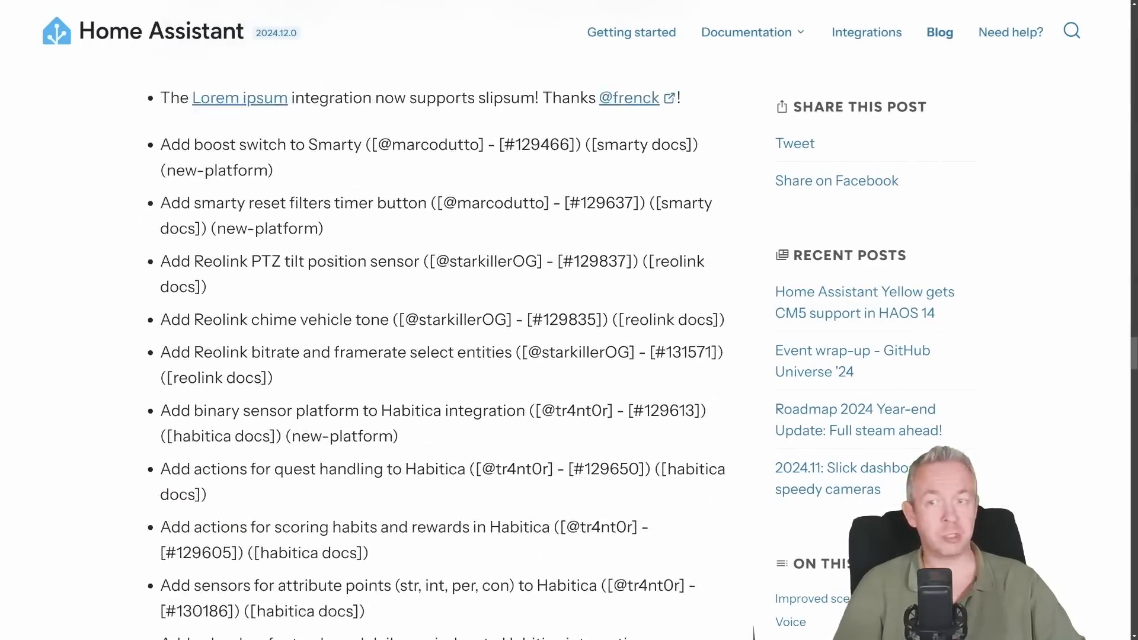
{"action": "scroll", "scroll_direction": "down", "scroll_amount": 3}
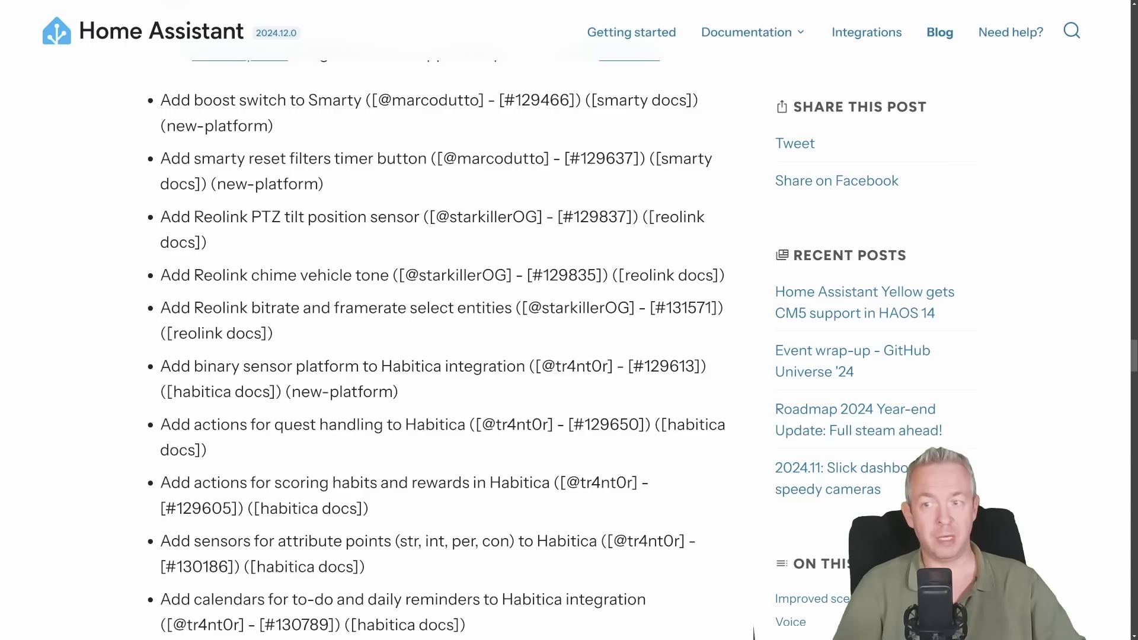
{"action": "scroll", "scroll_direction": "down", "scroll_amount": 3}
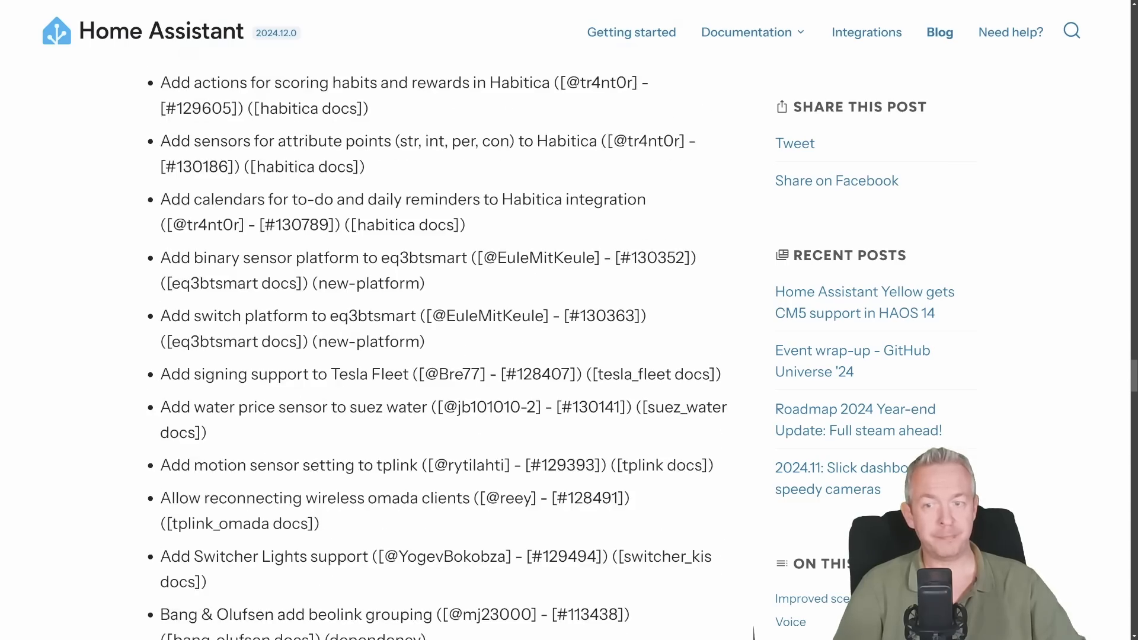
{"action": "scroll", "scroll_direction": "down", "scroll_amount": 3}
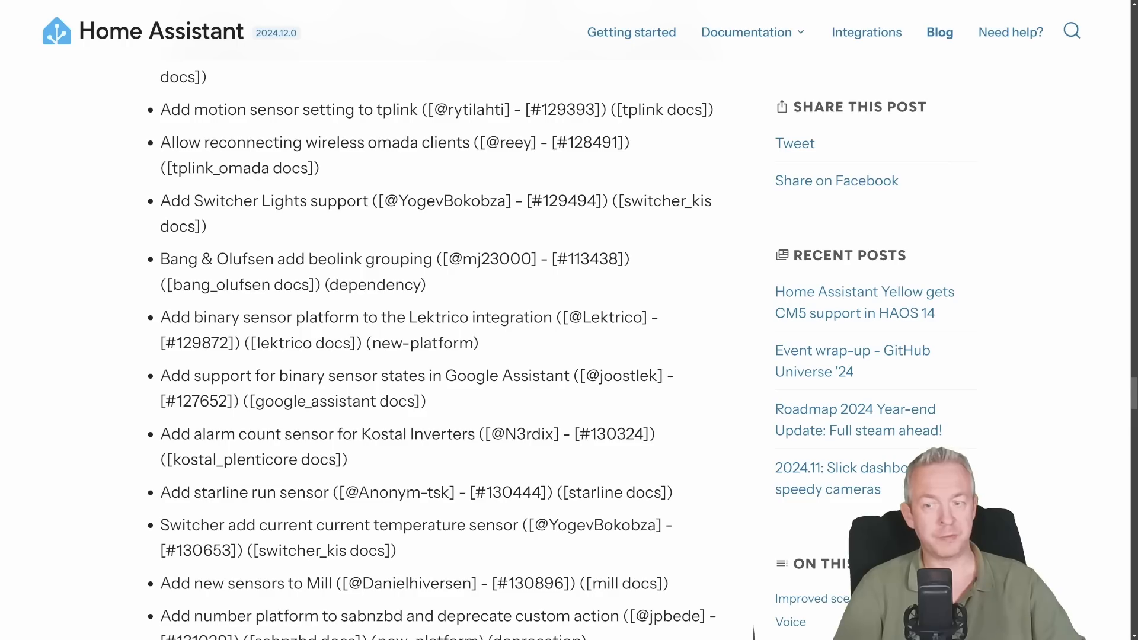
{"action": "scroll", "scroll_direction": "down", "scroll_amount": 3}
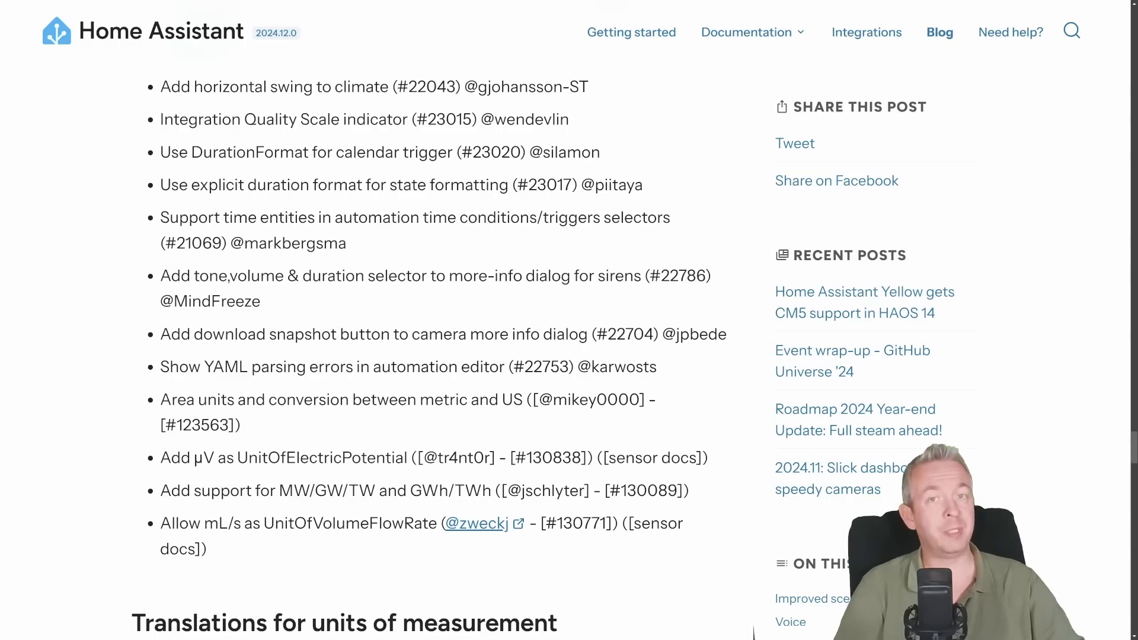
{"action": "scroll", "scroll_direction": "down", "scroll_amount": 3}
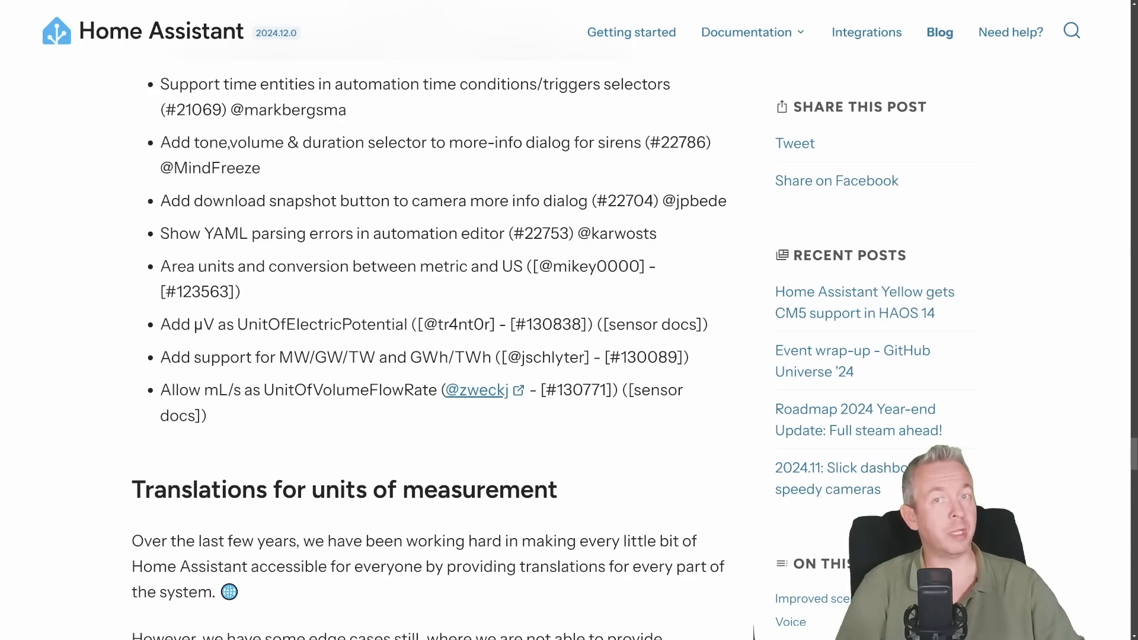
{"action": "scroll", "scroll_direction": "down", "scroll_amount": 3}
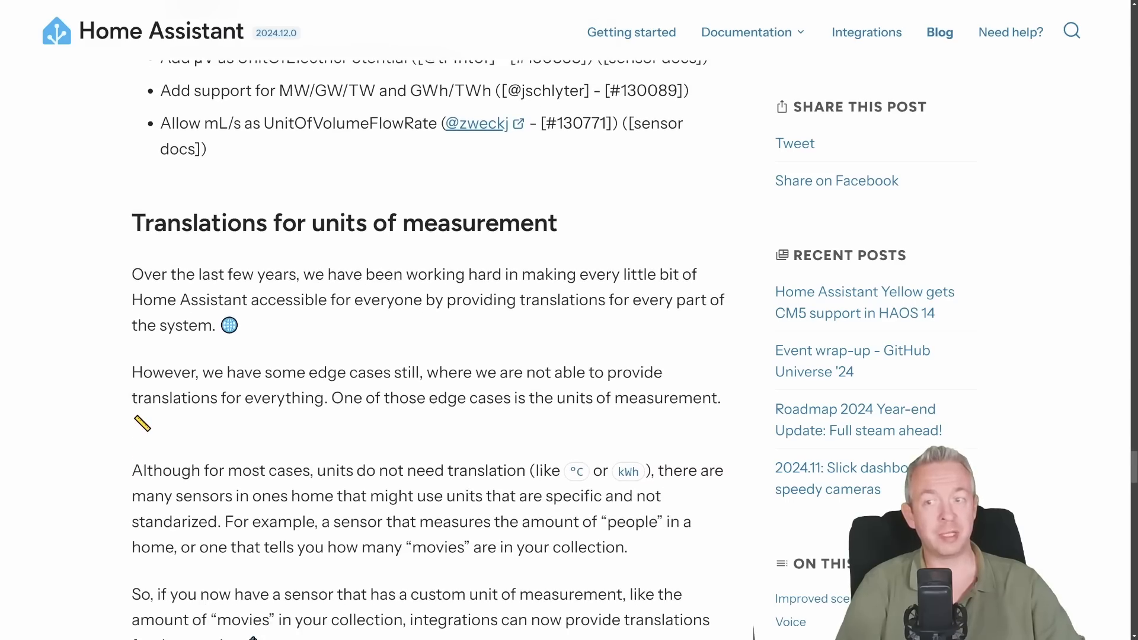
{"action": "scroll", "scroll_direction": "down", "scroll_amount": 3}
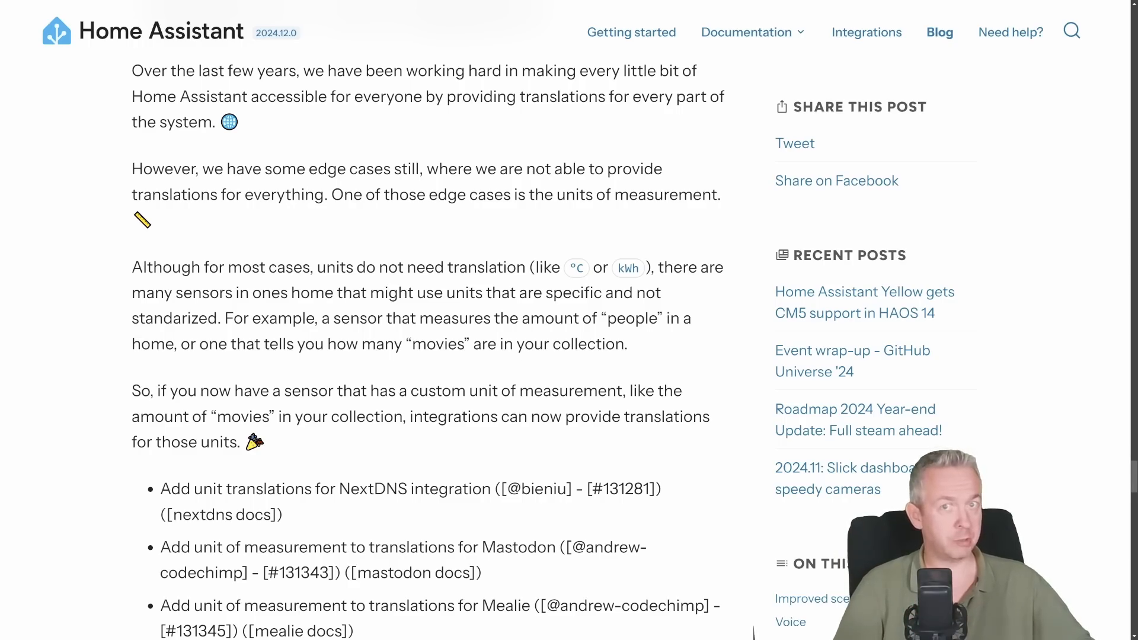
{"action": "scroll", "scroll_direction": "down", "scroll_amount": 3}
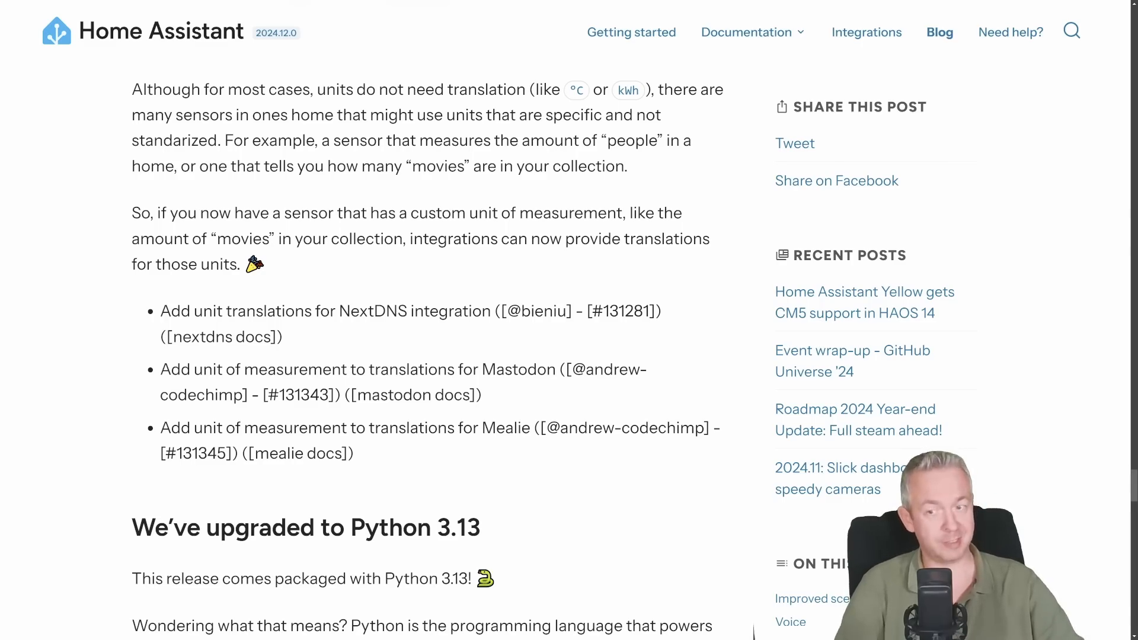
{"action": "scroll", "scroll_direction": "down", "scroll_amount": 3}
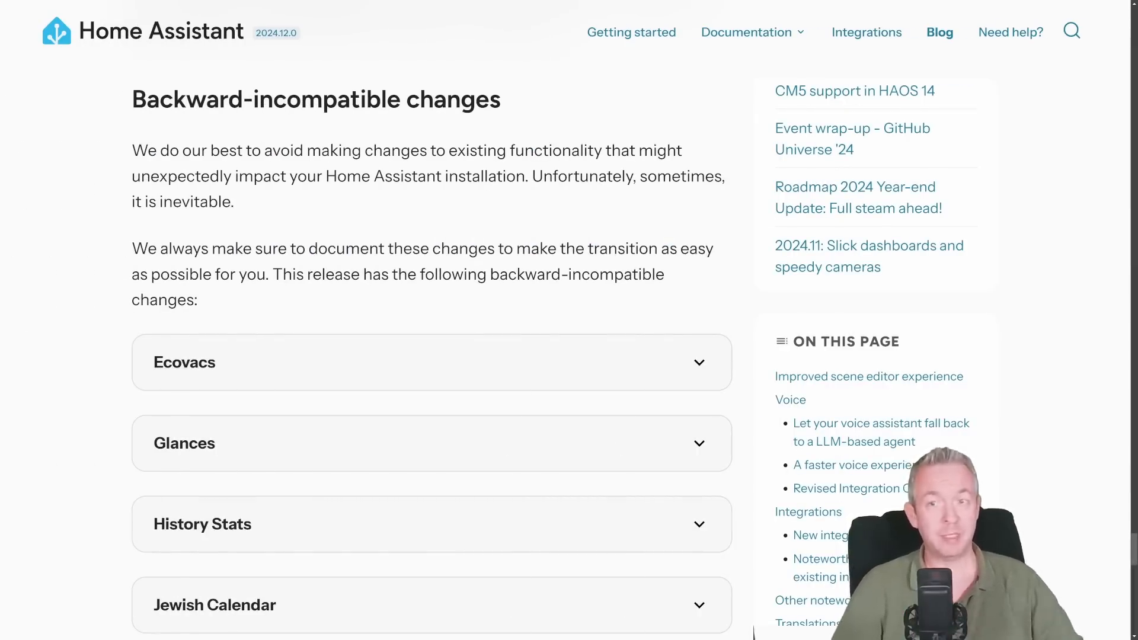
- Expand the Z-Wave backward-incompatible change showing zwave-js-server 1.39.0 or greater is required
{"action": "scroll", "scroll_direction": "down", "scroll_amount": 3}
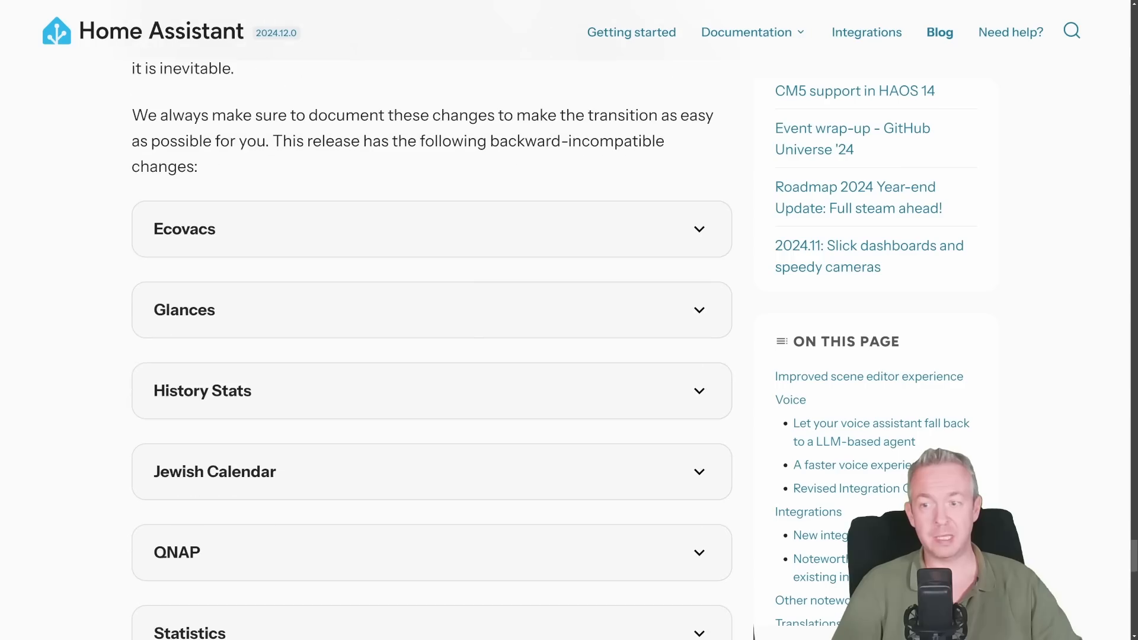
{"action": "scroll", "scroll_direction": "down", "scroll_amount": 3}
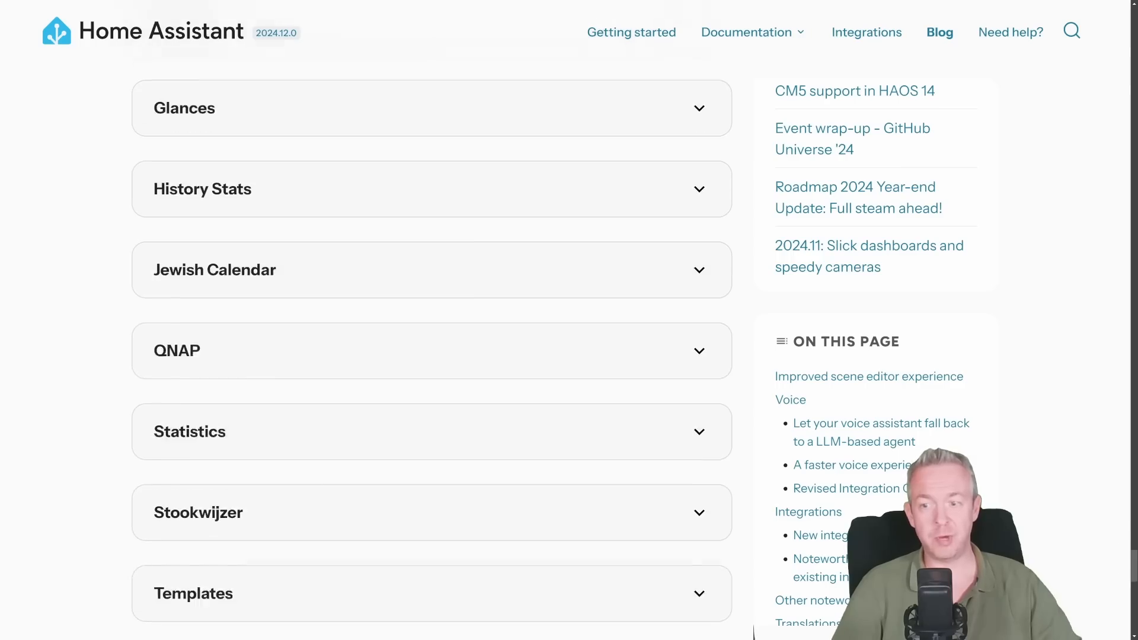
{"action": "scroll", "scroll_direction": "down", "scroll_amount": 3}
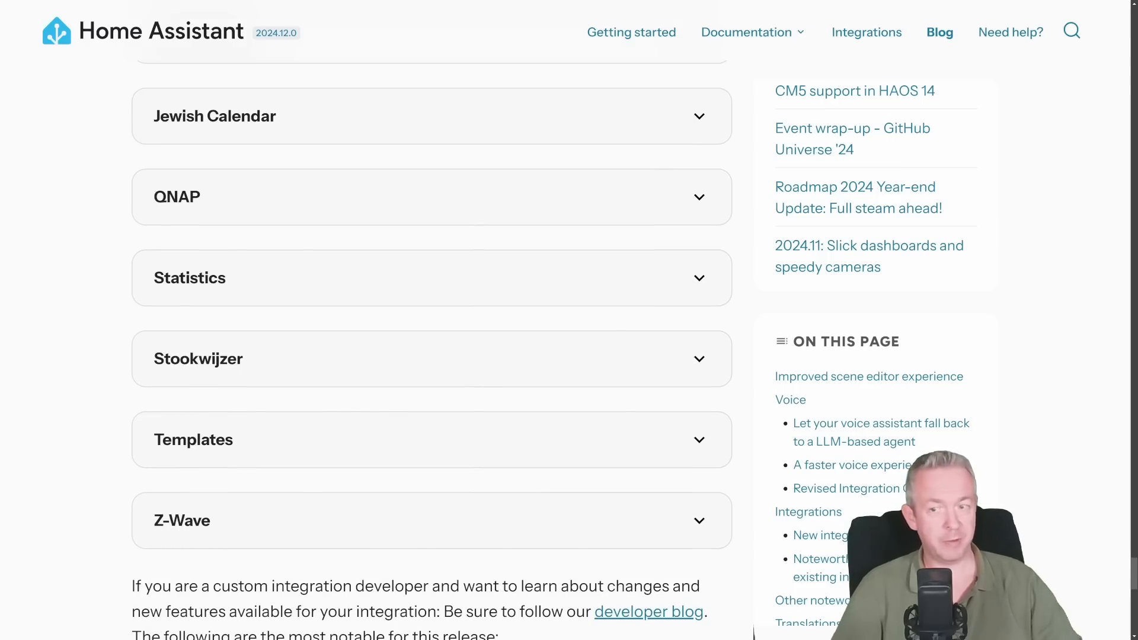
{"action": "left_click", "coordinate": [432, 520]}
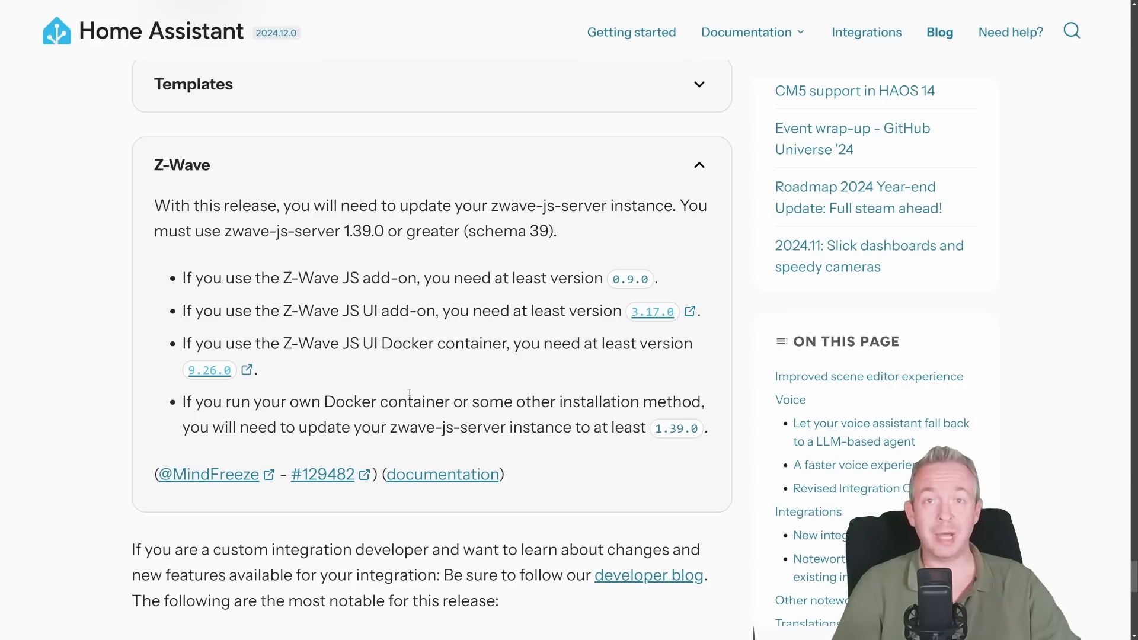
{"action": "mouse_move", "coordinate": [410, 387]}
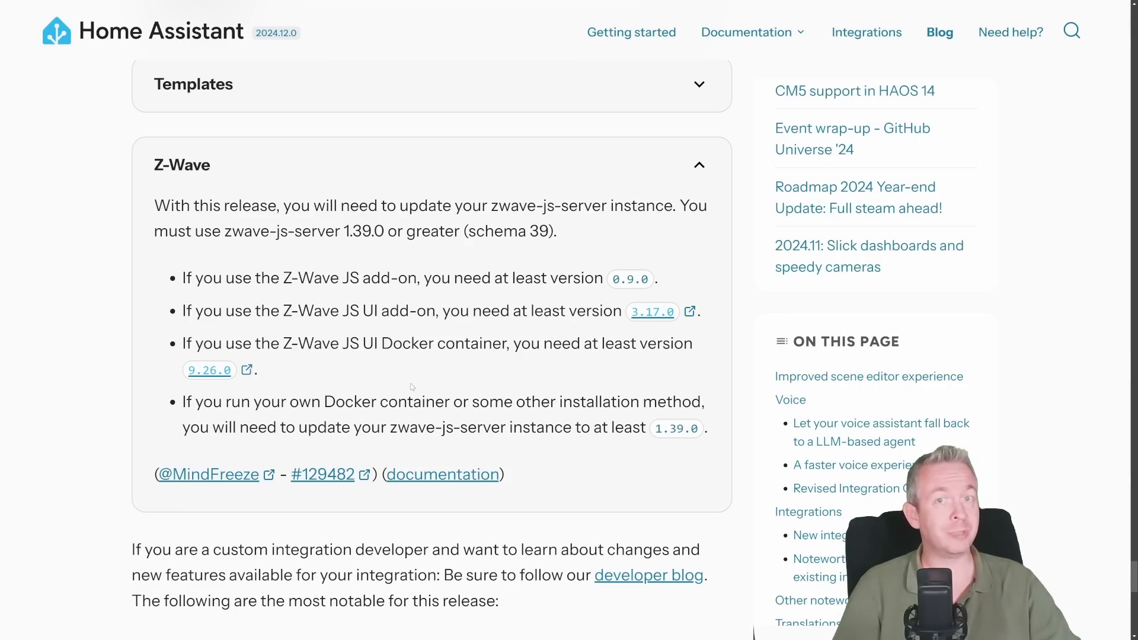
{"action": "scroll", "scroll_direction": "down", "scroll_amount": 3}
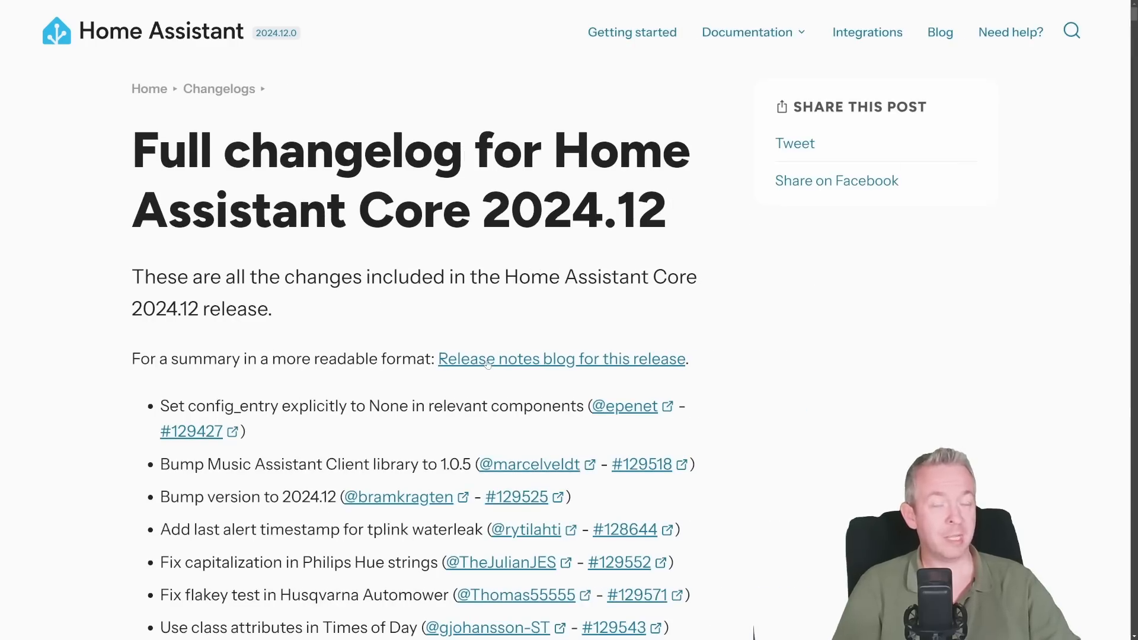
- Scroll the changelog past the options-flow cleanup entries to Reolink PTZ tilt sensor and Tesla Fleet signing
{"action": "scroll", "scroll_direction": "down", "scroll_amount": 3}
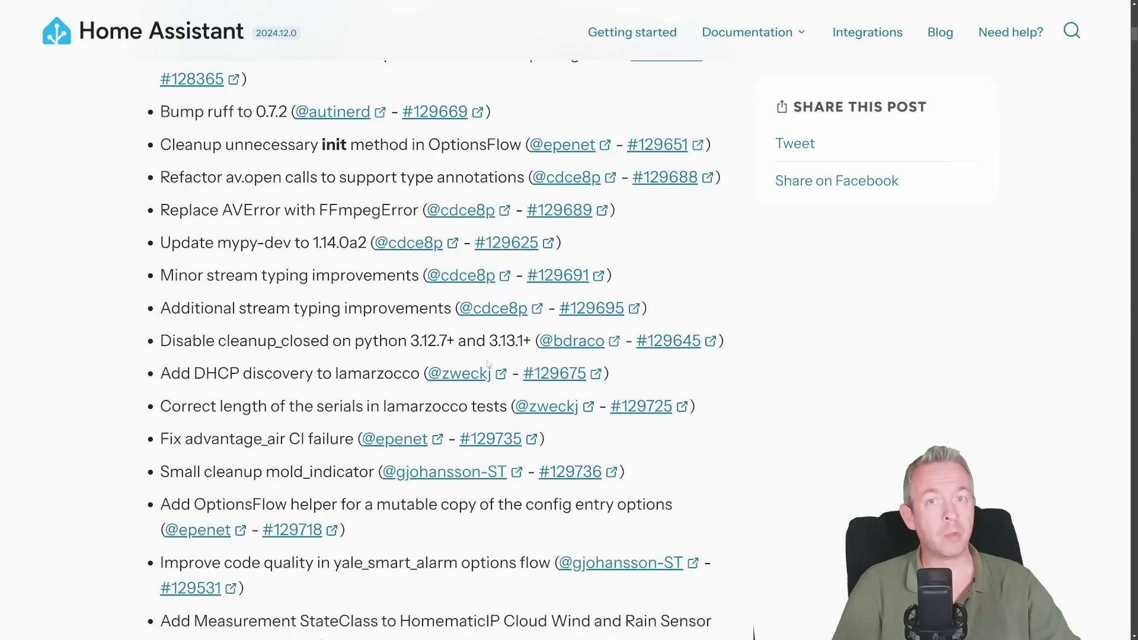
{"action": "scroll", "scroll_direction": "down", "scroll_amount": 3}
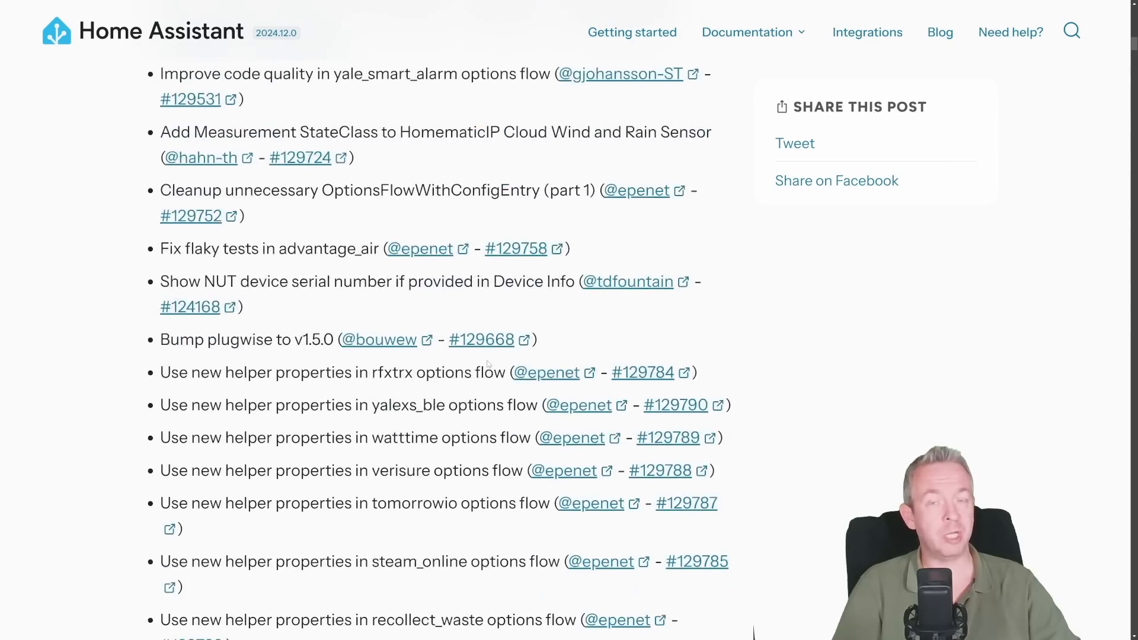
{"action": "scroll", "scroll_direction": "down", "scroll_amount": 3}
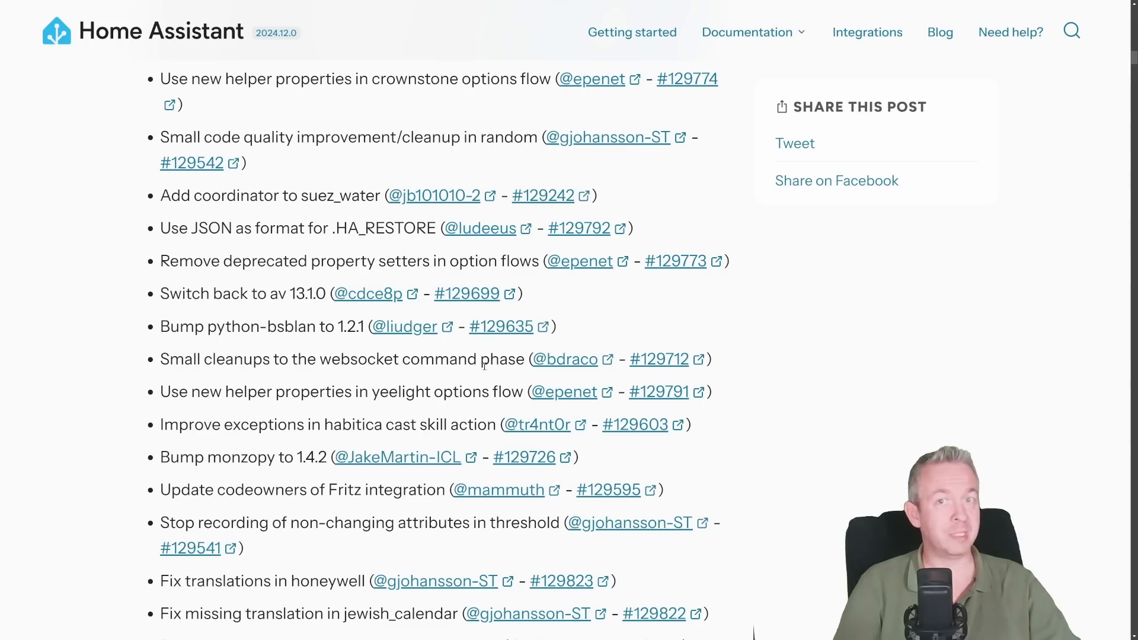
{"action": "scroll", "scroll_direction": "down", "scroll_amount": 3}
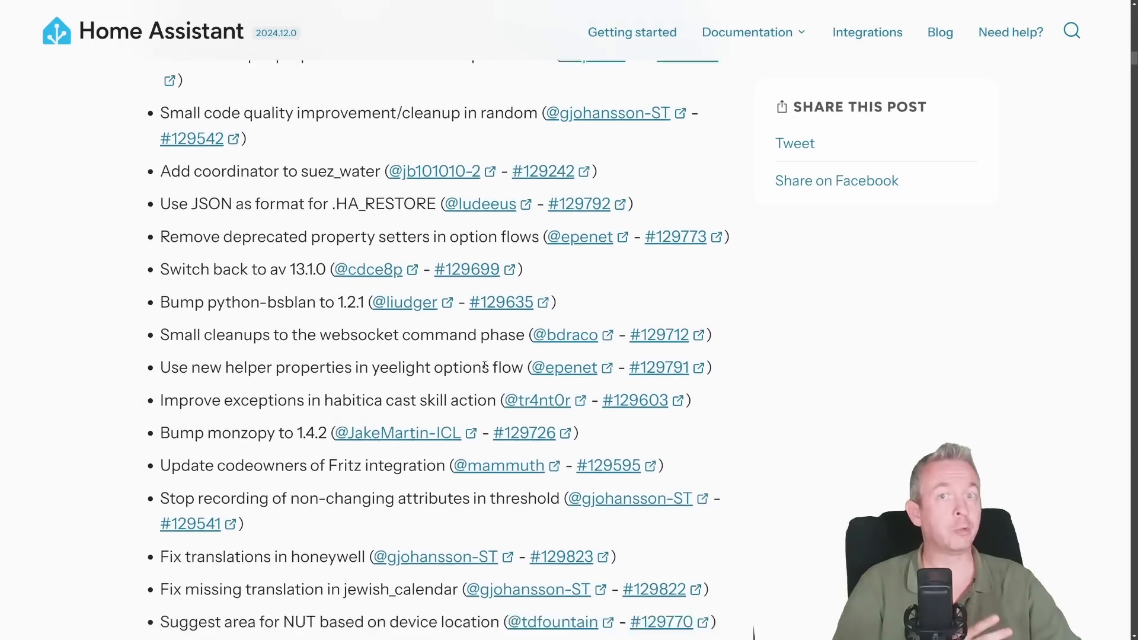
{"action": "scroll", "scroll_direction": "down", "scroll_amount": 3}
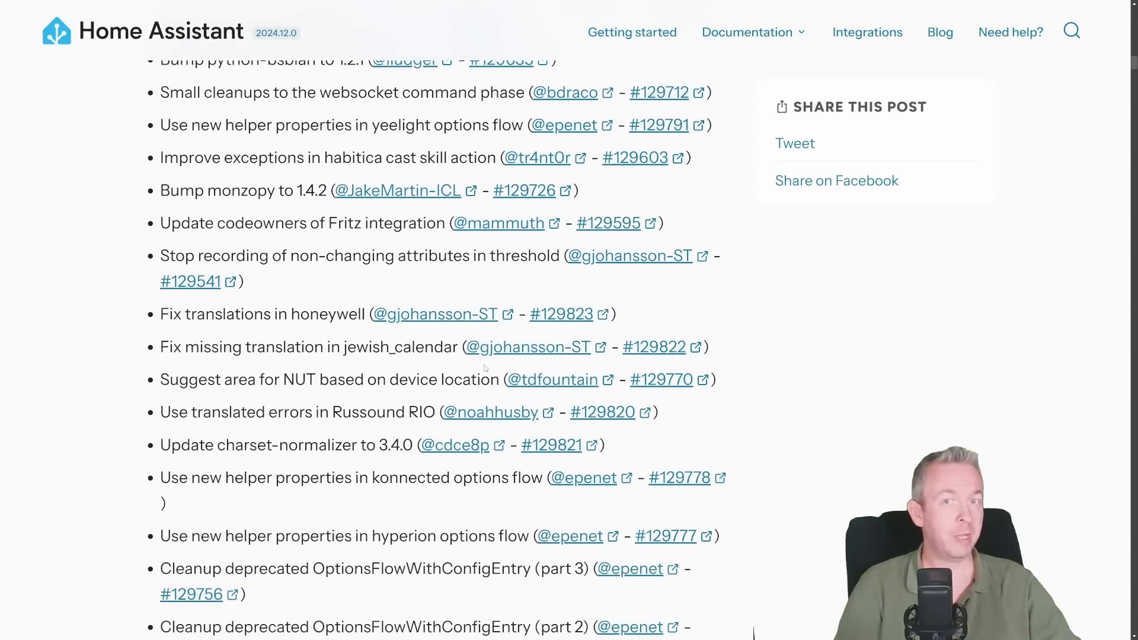
{"action": "scroll", "scroll_direction": "down", "scroll_amount": 3}
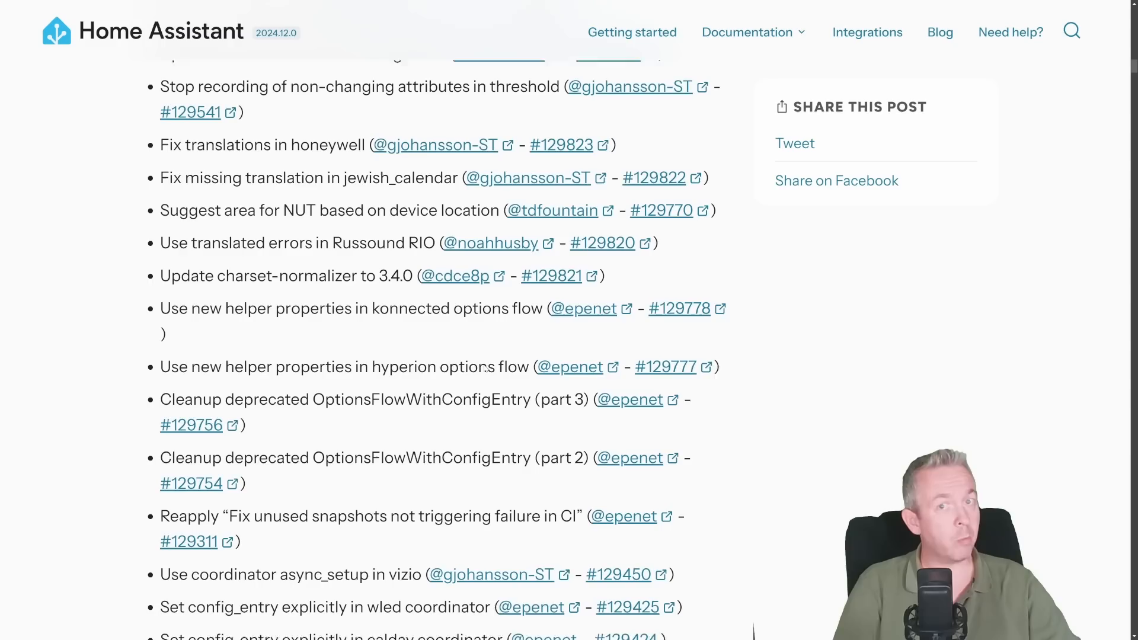
{"action": "scroll", "scroll_direction": "down", "scroll_amount": 3}
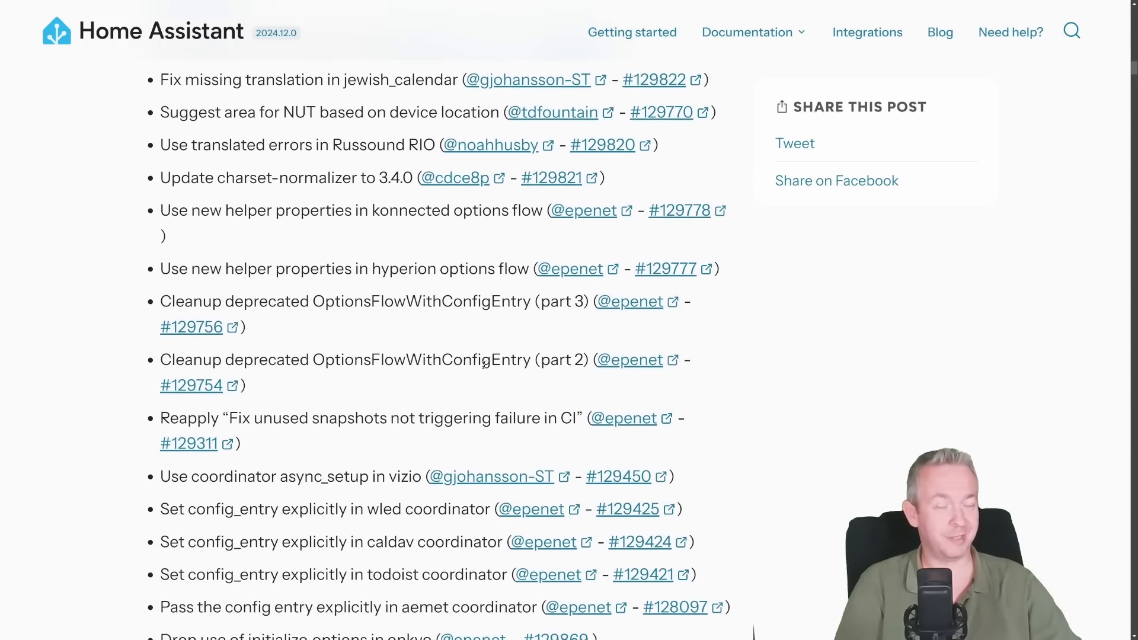
{"action": "scroll", "scroll_direction": "up", "scroll_amount": 3}
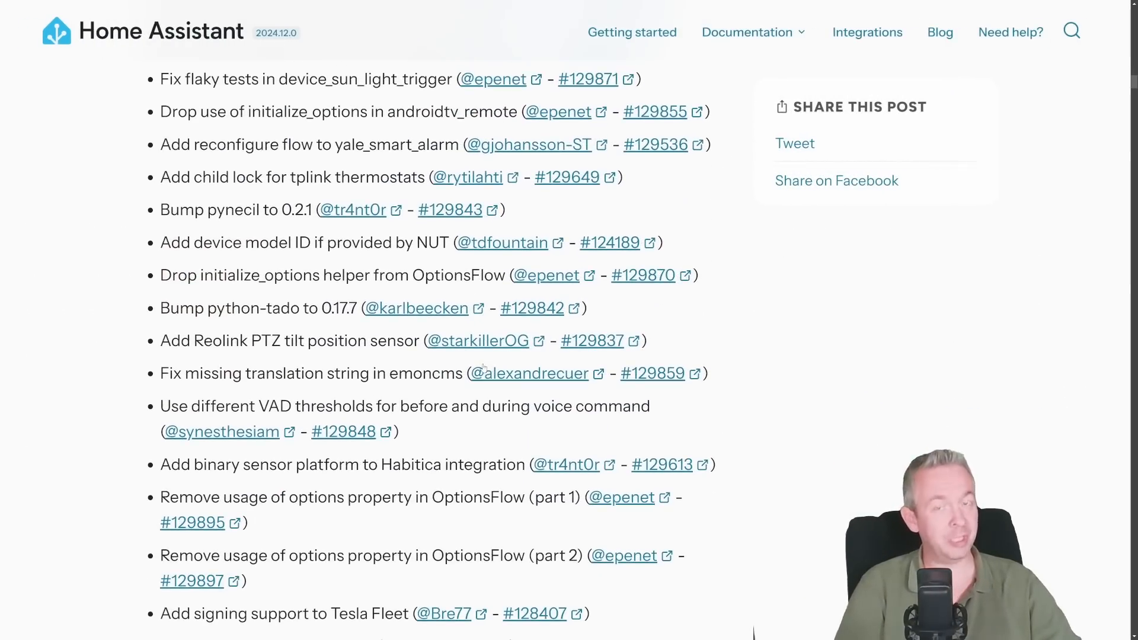
{"action": "scroll", "scroll_direction": "down", "scroll_amount": 3}
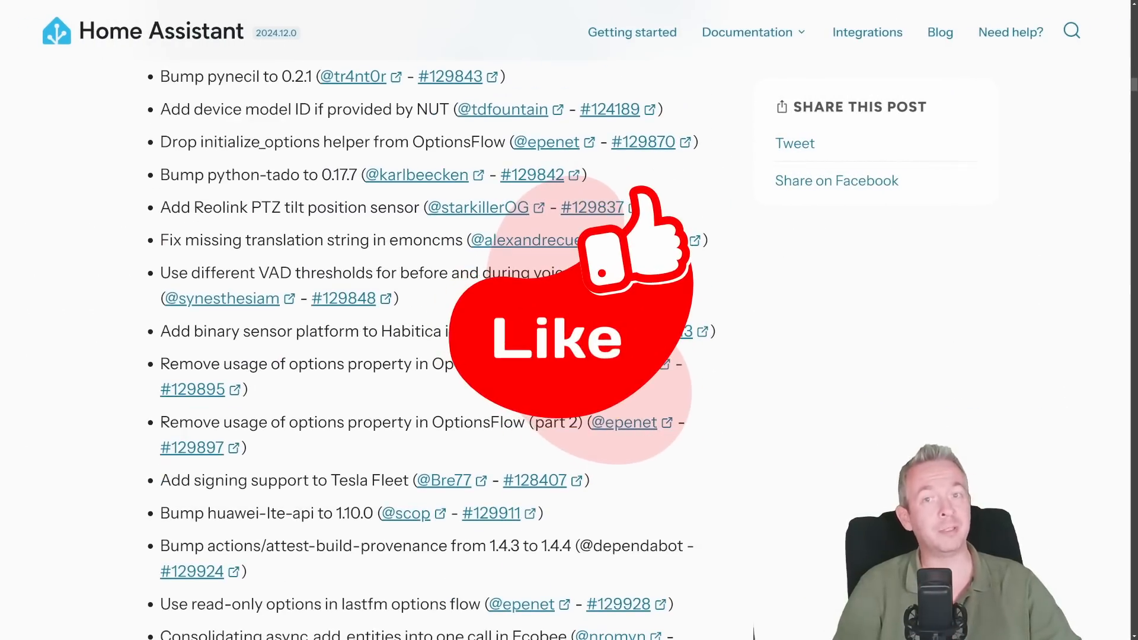
- Scroll the changelog past the numpy/pandas update to zwave-js-server-python 0.59.0 and Switcher Lights support
{"action": "scroll", "scroll_direction": "down", "scroll_amount": 3}
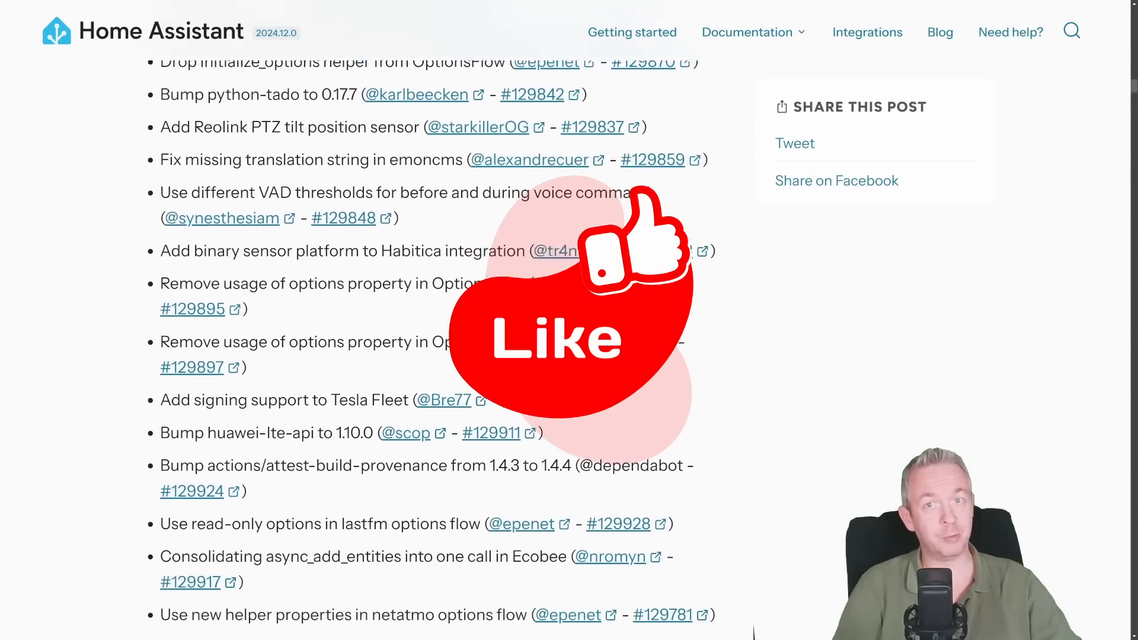
{"action": "scroll", "scroll_direction": "down", "scroll_amount": 3}
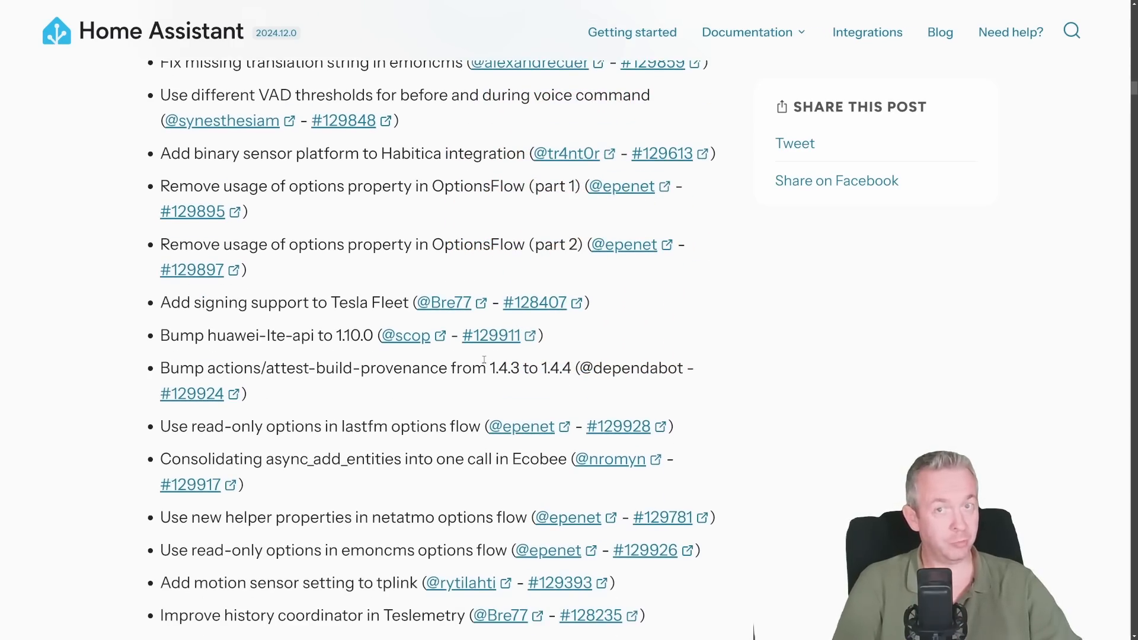
{"action": "scroll", "scroll_direction": "down", "scroll_amount": 3}
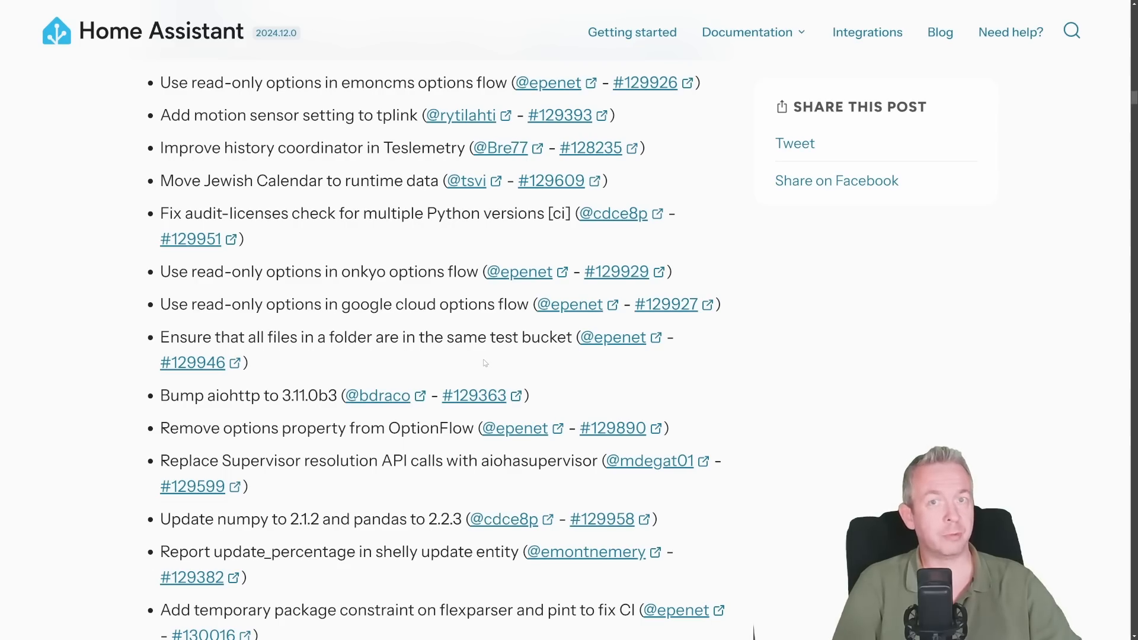
{"action": "scroll", "scroll_direction": "down", "scroll_amount": 3}
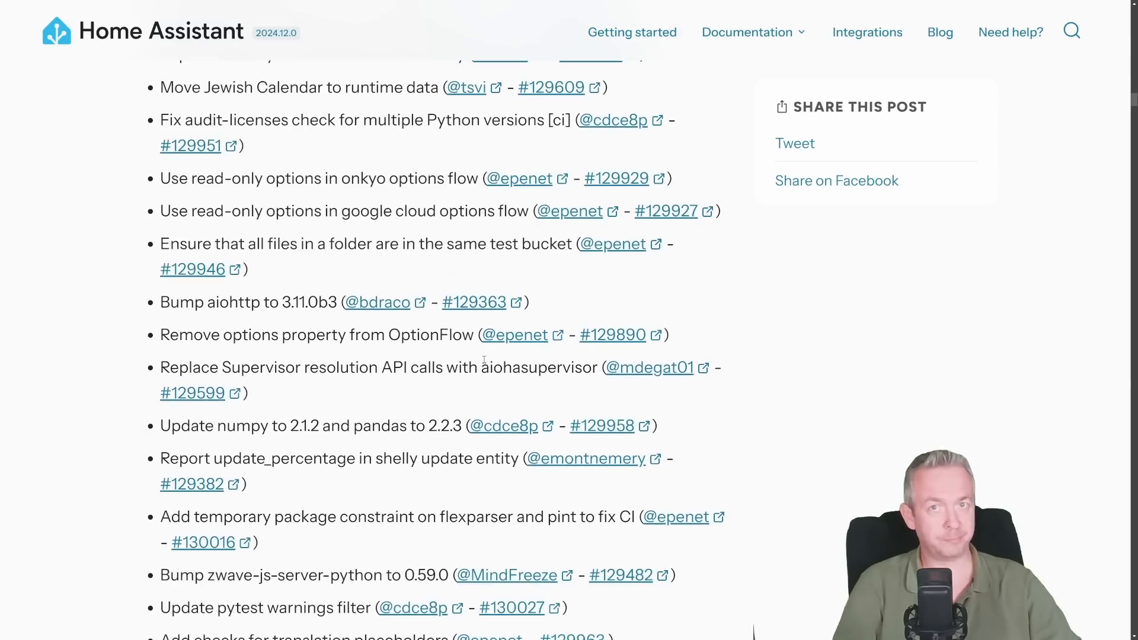
{"action": "scroll", "scroll_direction": "down", "scroll_amount": 3}
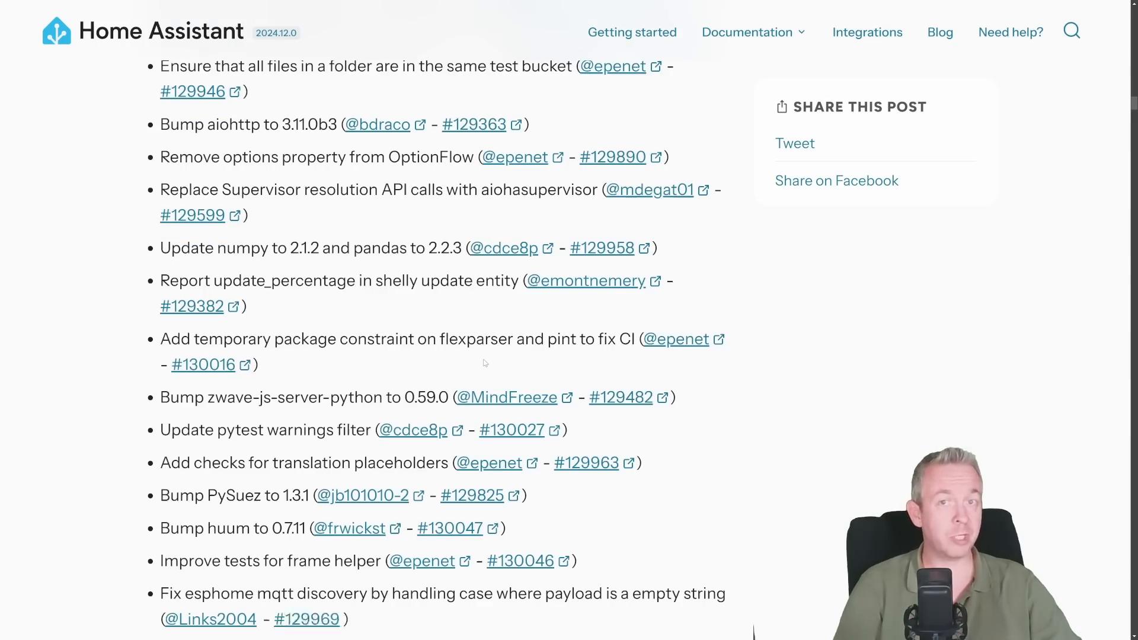
{"action": "scroll", "scroll_direction": "down", "scroll_amount": 3}
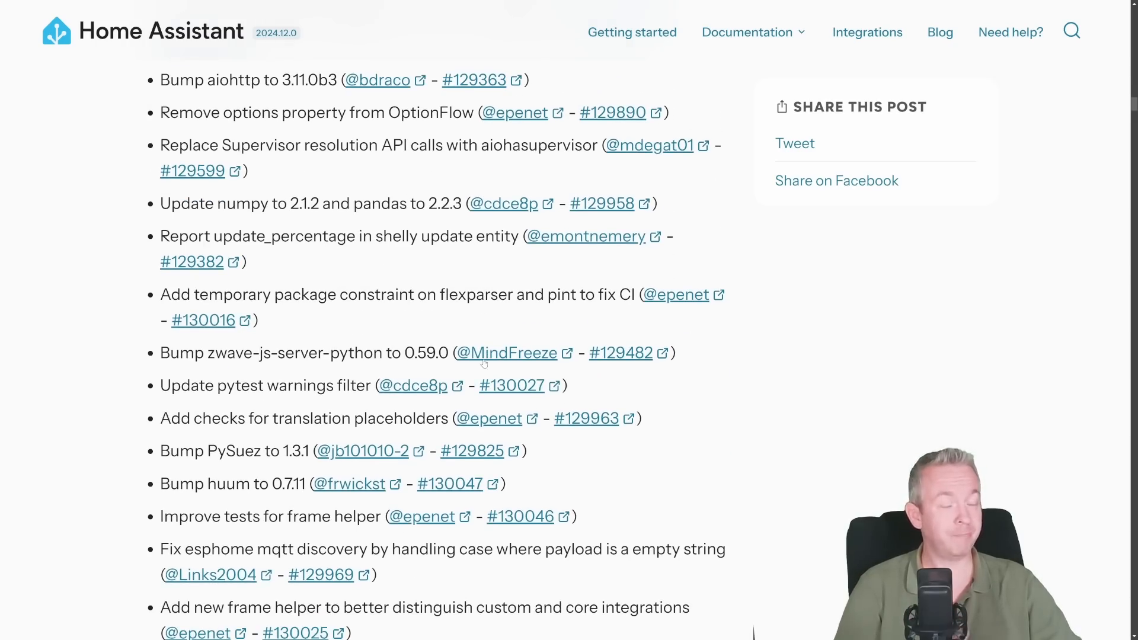
{"action": "scroll", "scroll_direction": "down", "scroll_amount": 3}
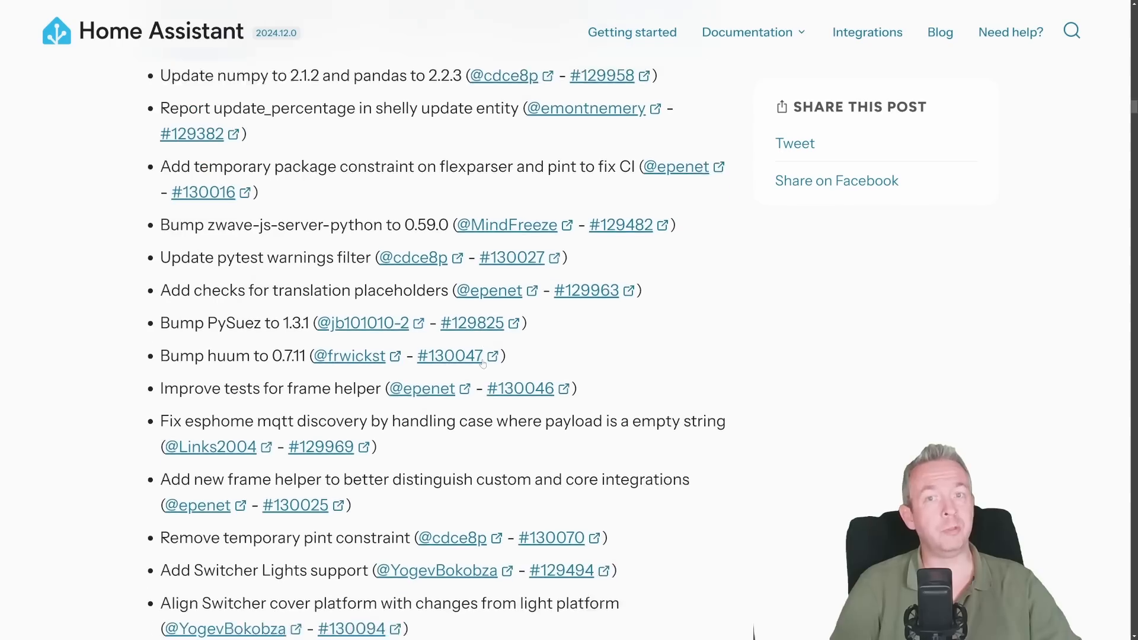
{"action": "scroll", "scroll_direction": "down", "scroll_amount": 3}
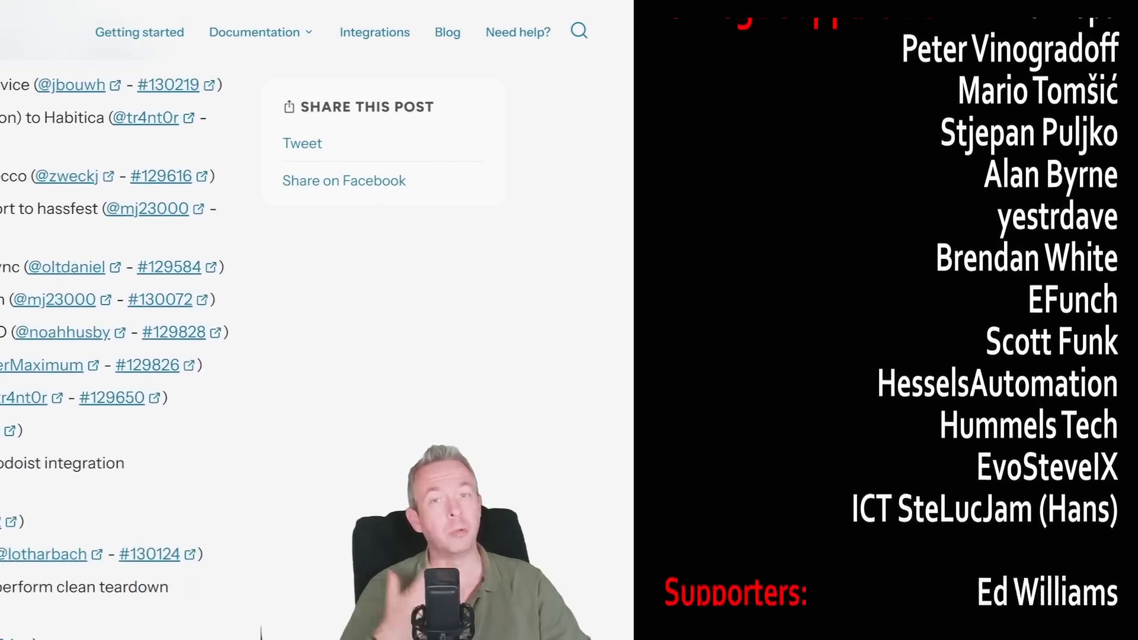
- Scroll the changelog down to pull requests around #130562 and #130581 as the supporter credits finish
{"action": "scroll", "scroll_direction": "down", "scroll_amount": 3}
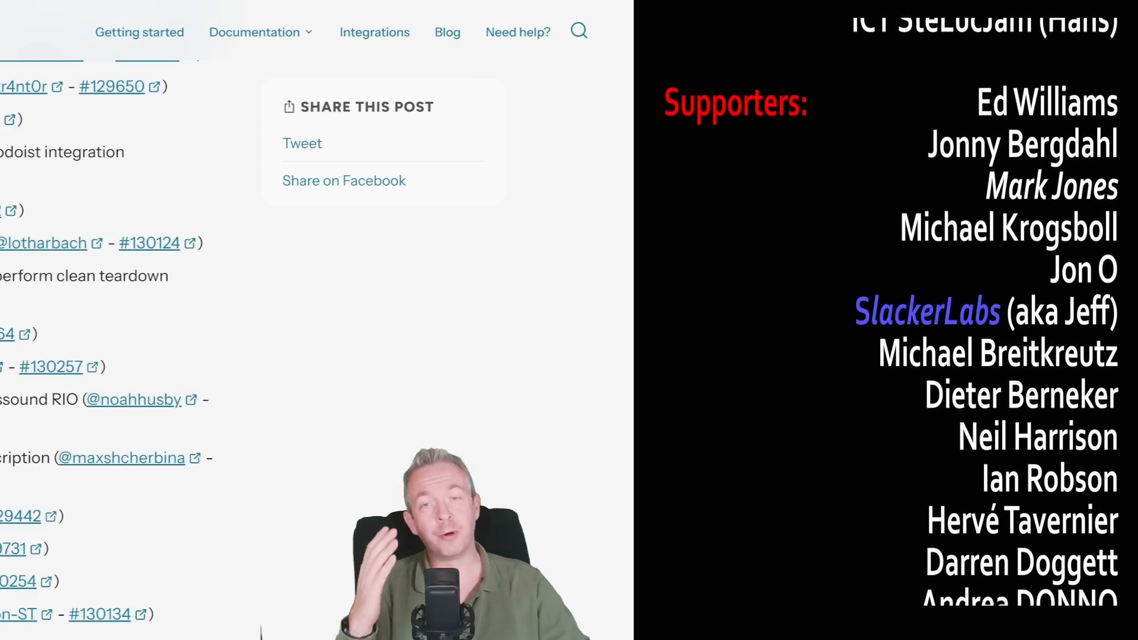
{"action": "scroll", "scroll_direction": "down", "scroll_amount": 3}
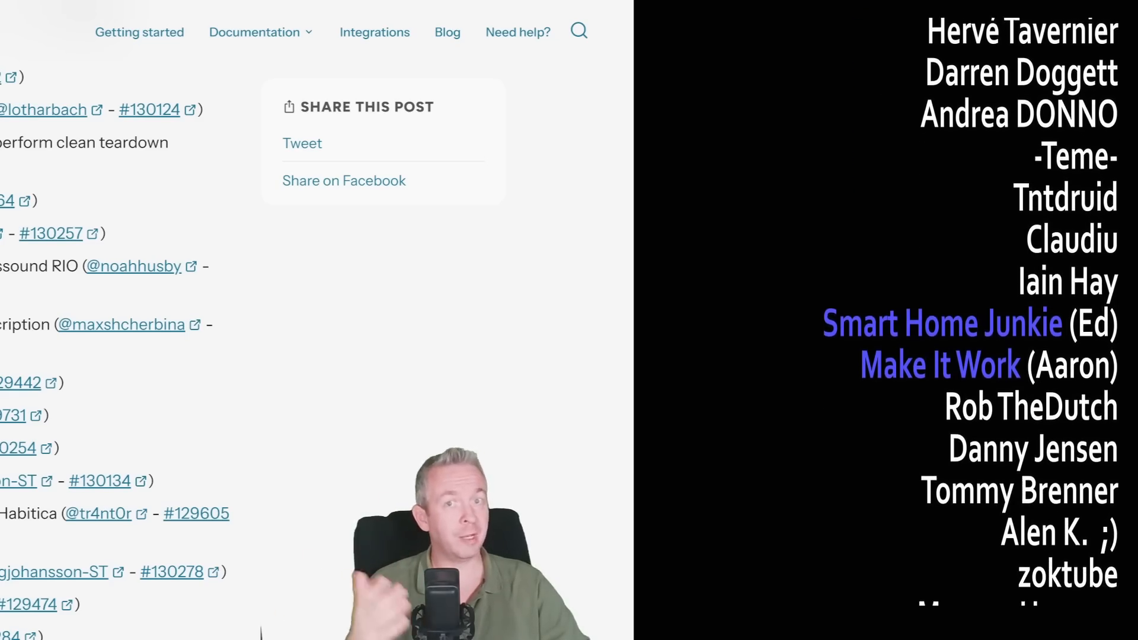
{"action": "scroll", "scroll_direction": "down", "scroll_amount": 3}
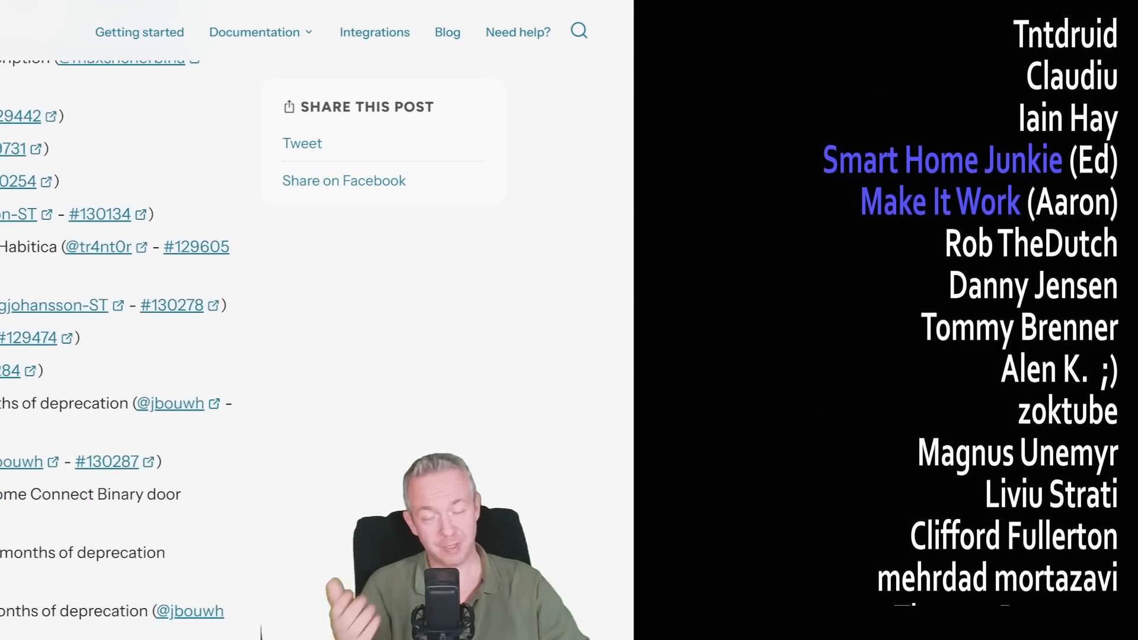
{"action": "scroll", "scroll_direction": "down", "scroll_amount": 3}
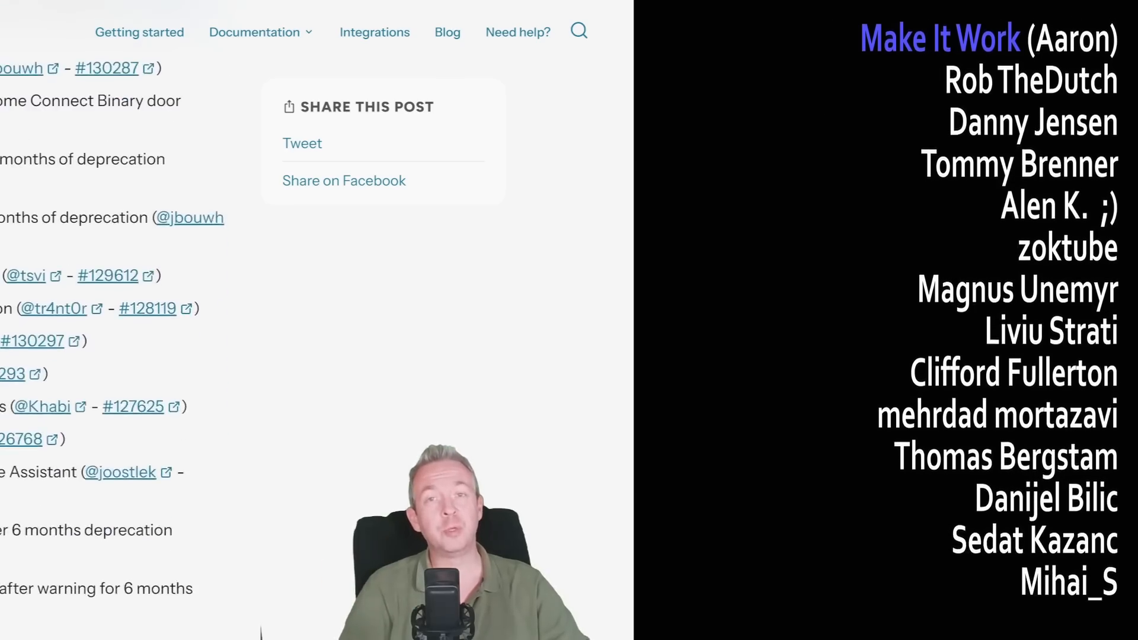
{"action": "scroll", "scroll_direction": "down", "scroll_amount": 3}
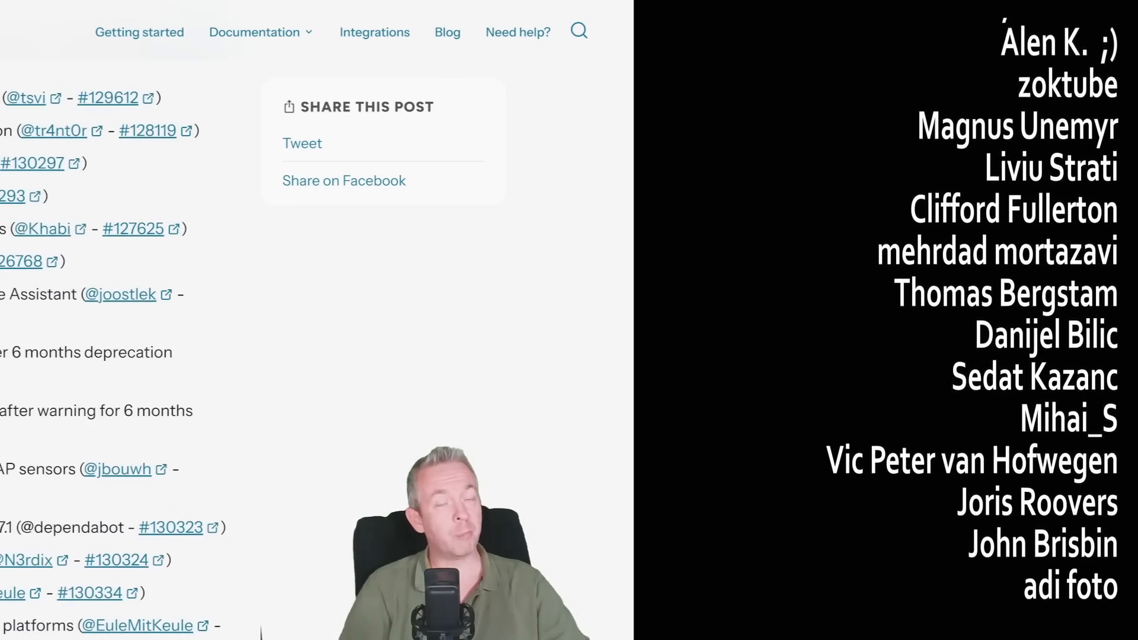
{"action": "scroll", "scroll_direction": "down", "scroll_amount": 3}
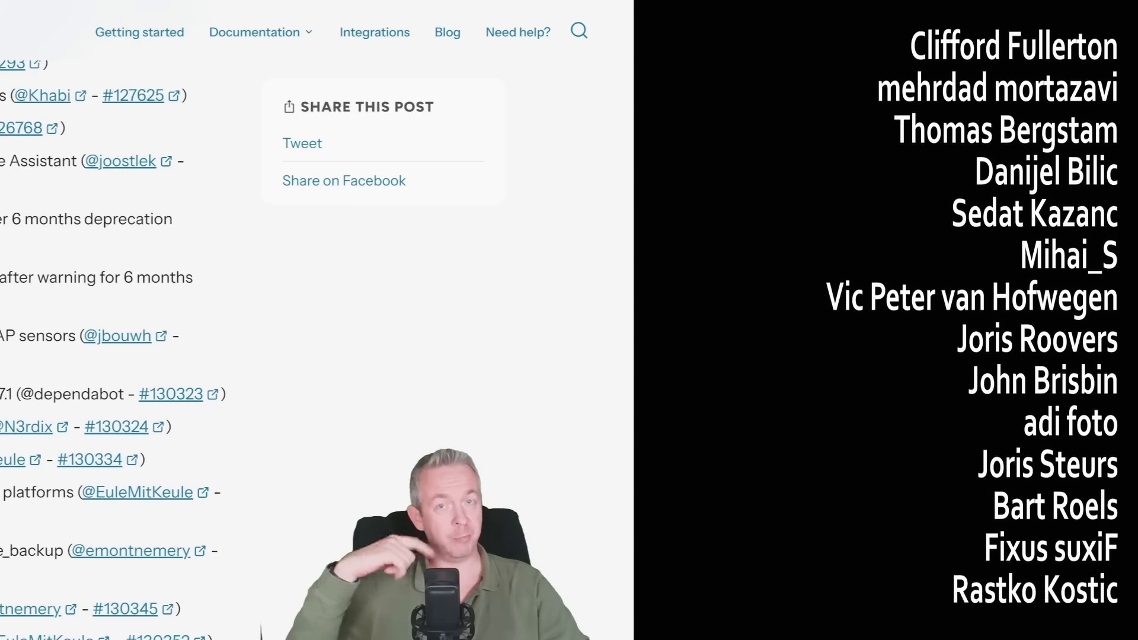
{"action": "scroll", "scroll_direction": "down", "scroll_amount": 3}
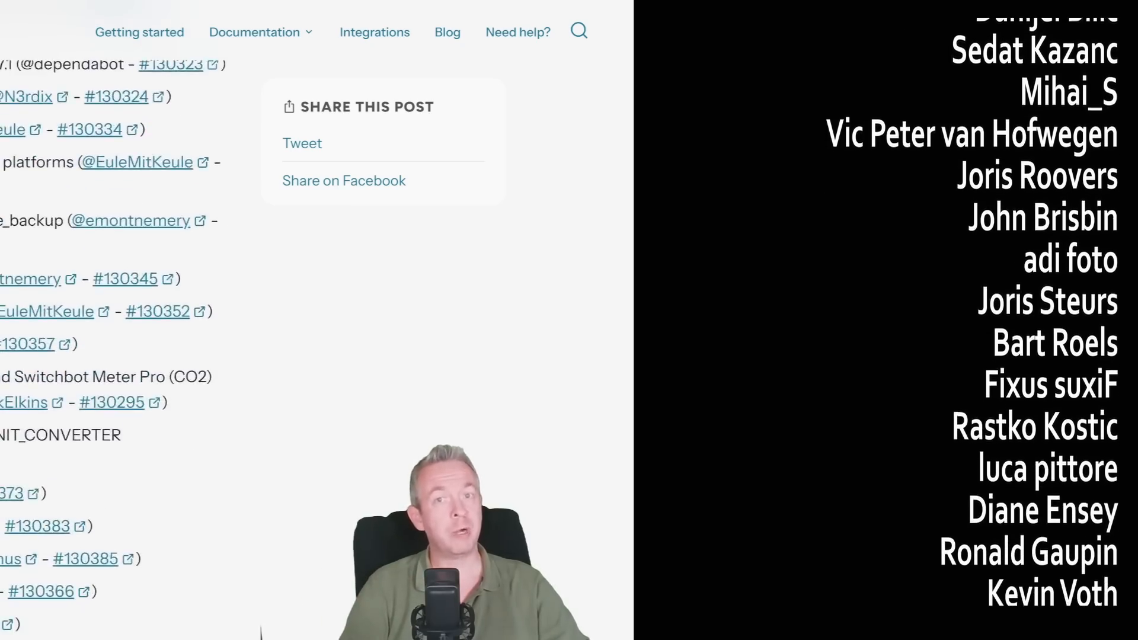
{"action": "scroll", "scroll_direction": "down", "scroll_amount": 3}
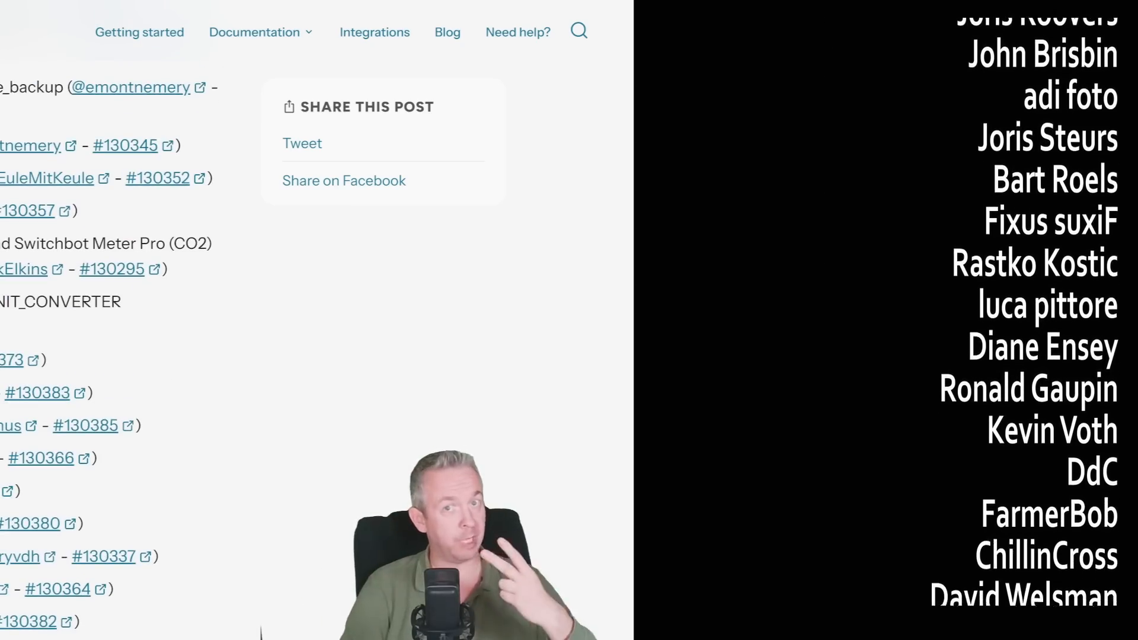
{"action": "scroll", "scroll_direction": "down", "scroll_amount": 3}
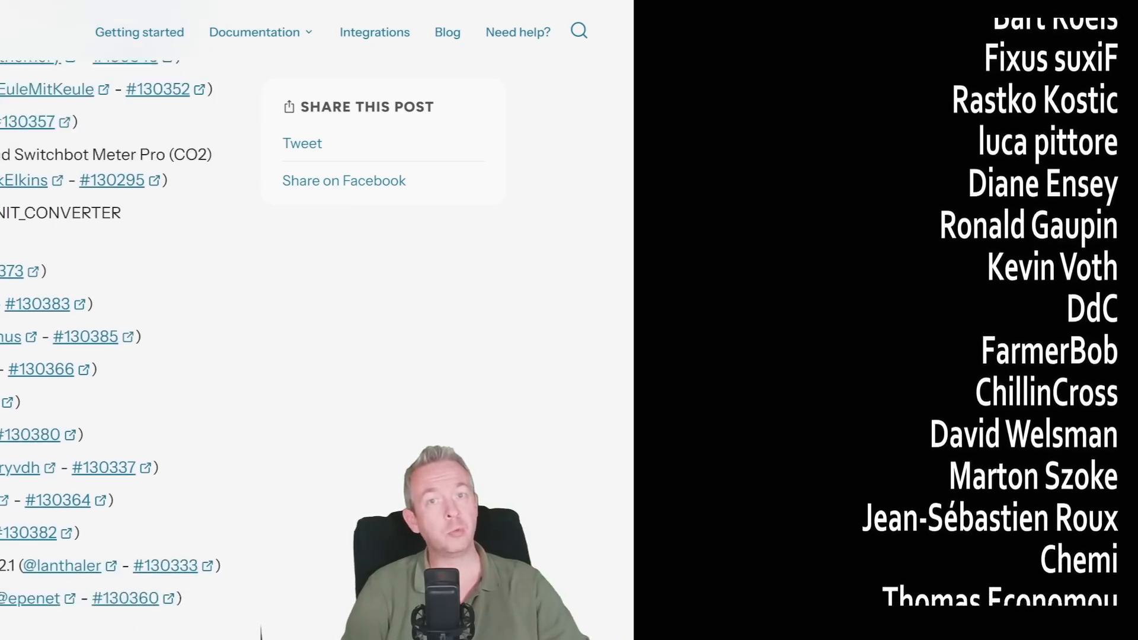
{"action": "scroll", "scroll_direction": "down", "scroll_amount": 3}
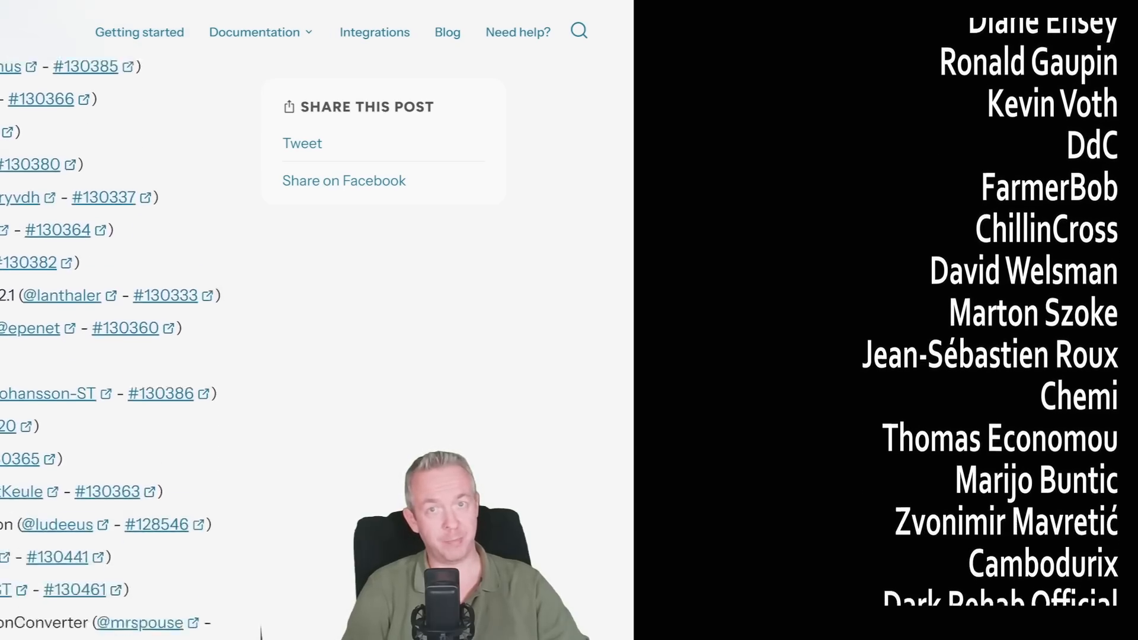
{"action": "scroll", "scroll_direction": "down", "scroll_amount": 3}
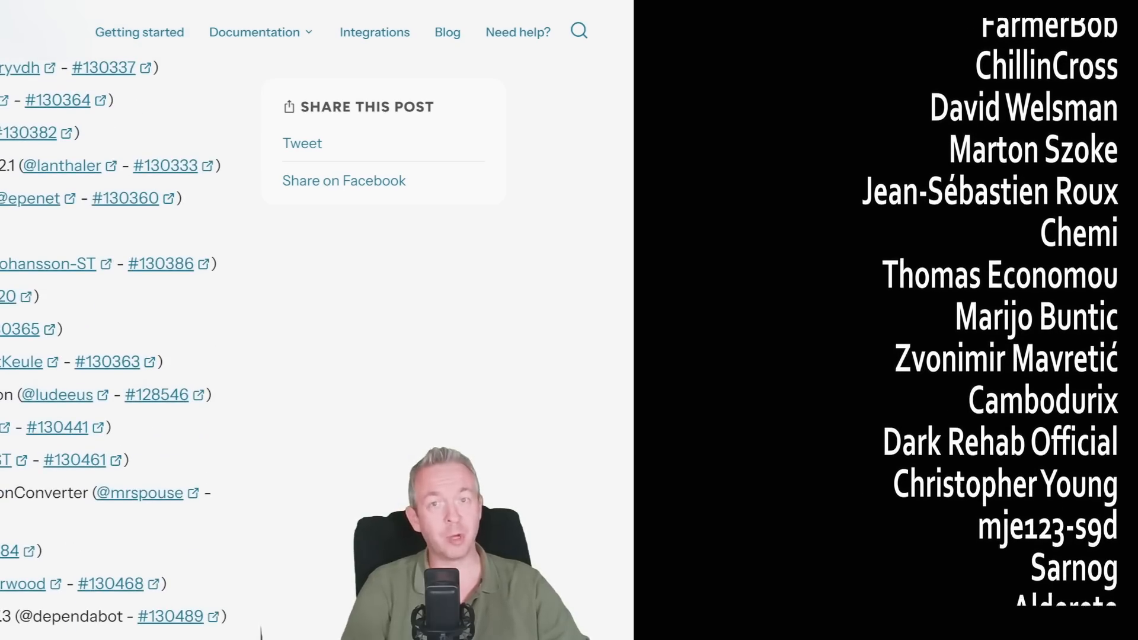
{"action": "scroll", "scroll_direction": "down", "scroll_amount": 3}
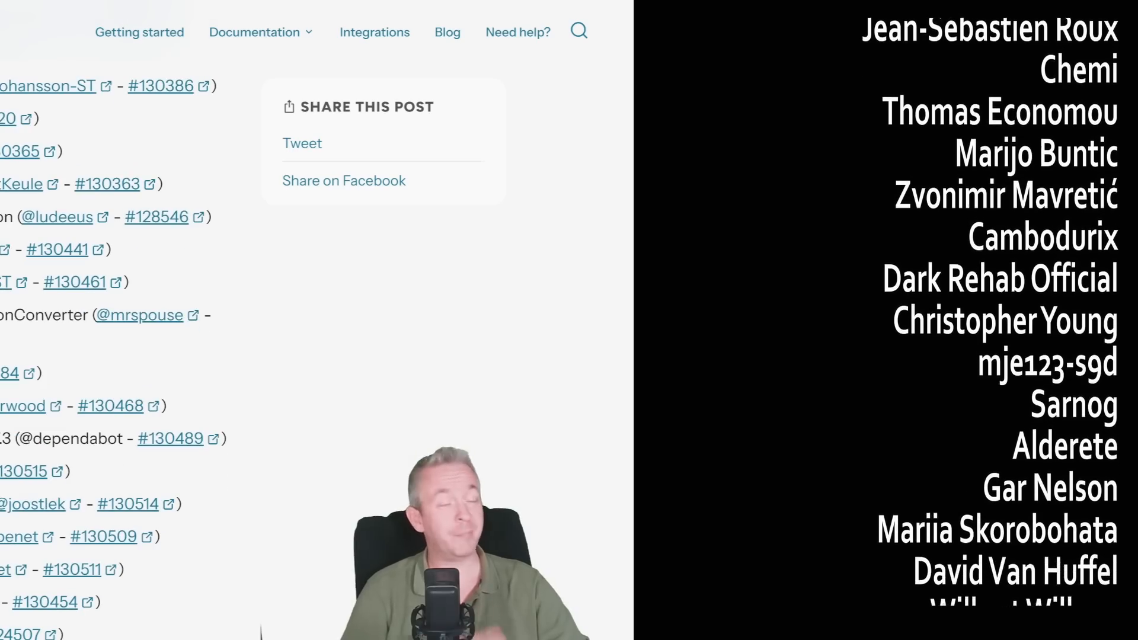
{"action": "scroll", "scroll_direction": "up", "scroll_amount": 3}
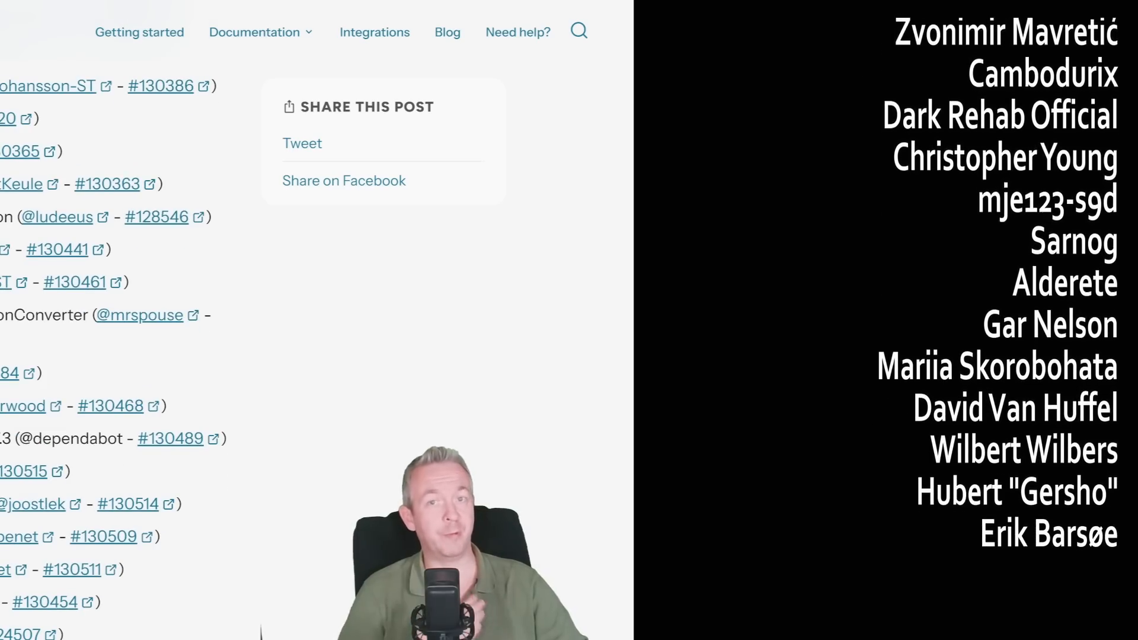
{"action": "scroll", "scroll_direction": "down", "scroll_amount": 3}
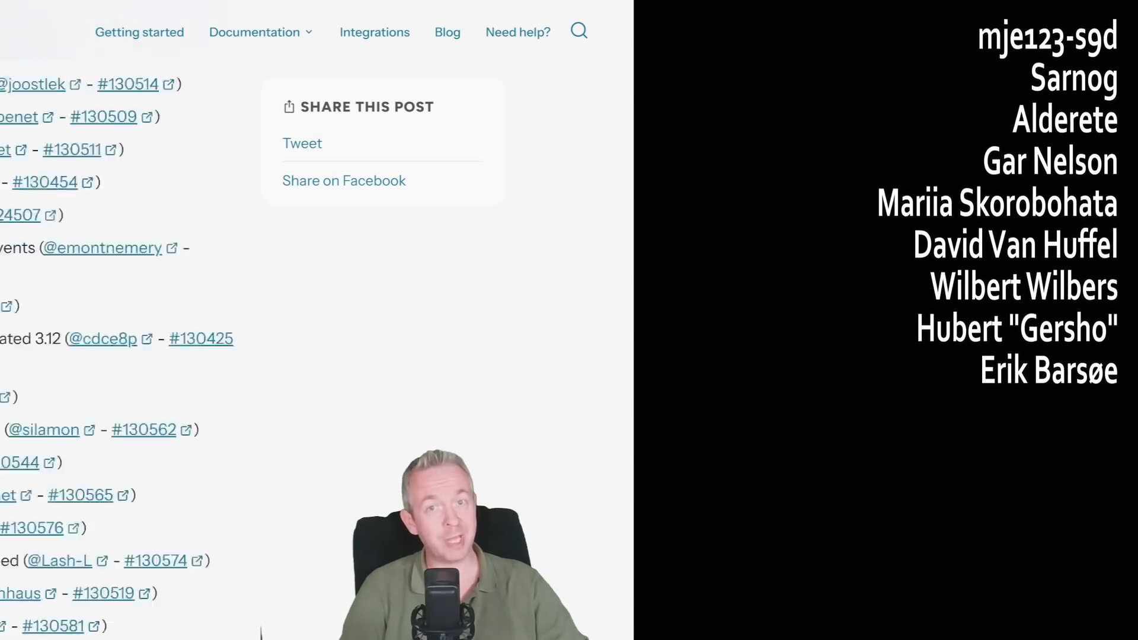